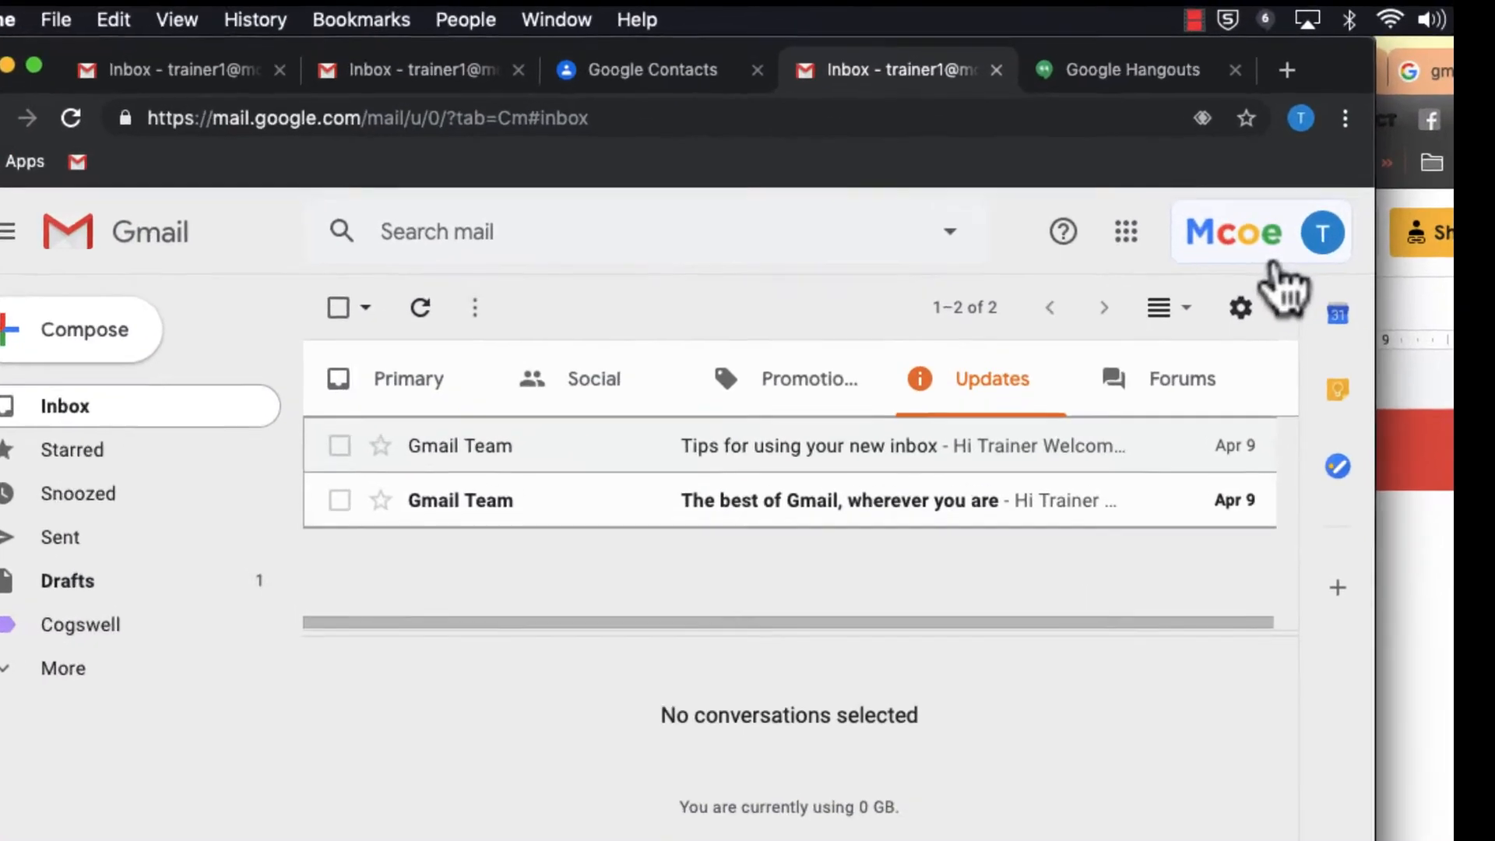
- Show the signed-in managed account's details from Gmail's top-right avatar
{"action": "left_click", "coordinate": [1322, 232]}
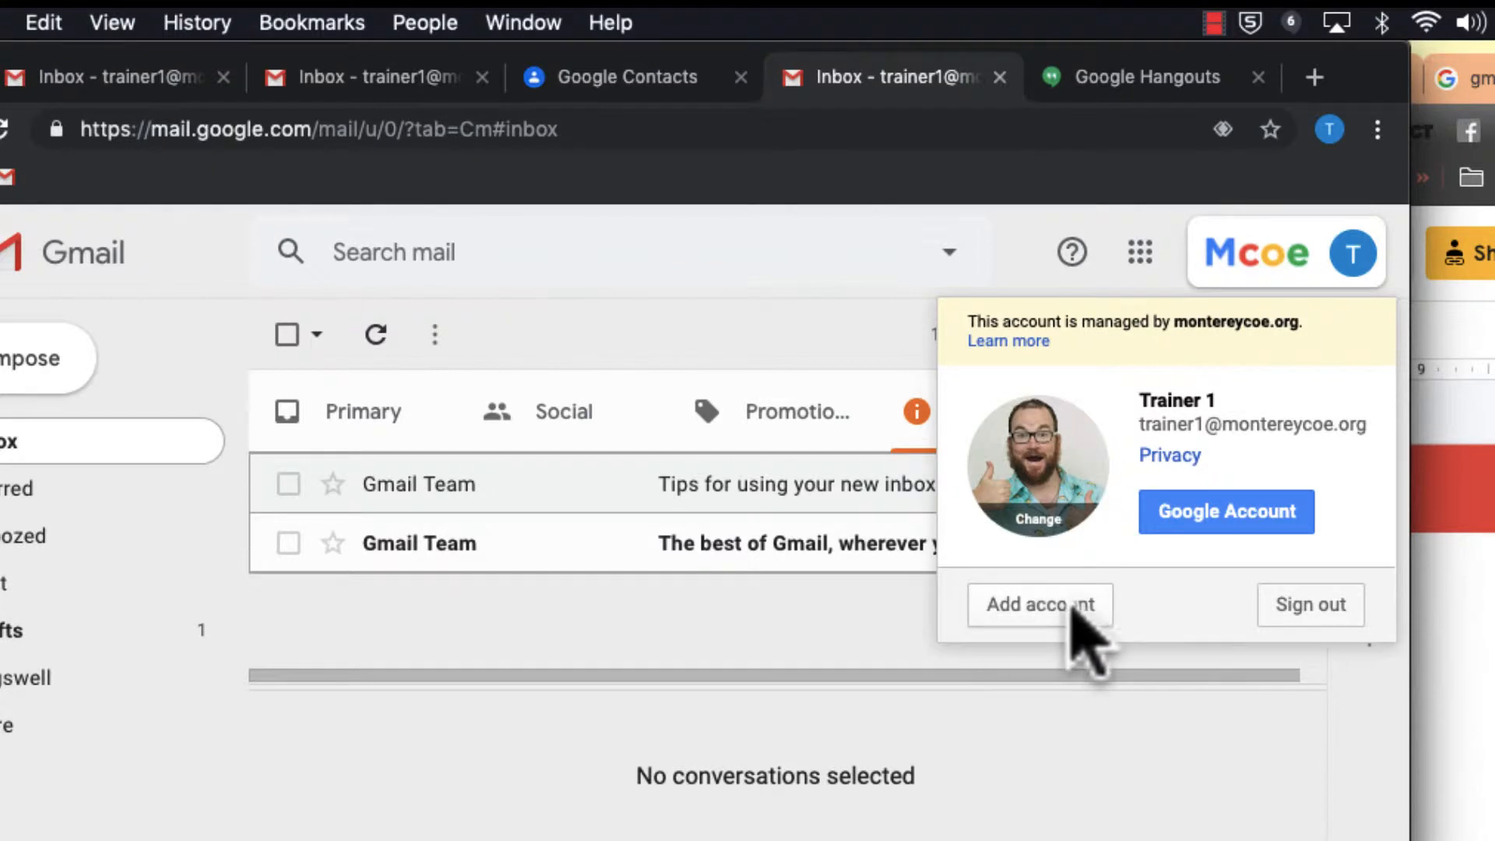
{"action": "mouse_move", "coordinate": [1078, 638]}
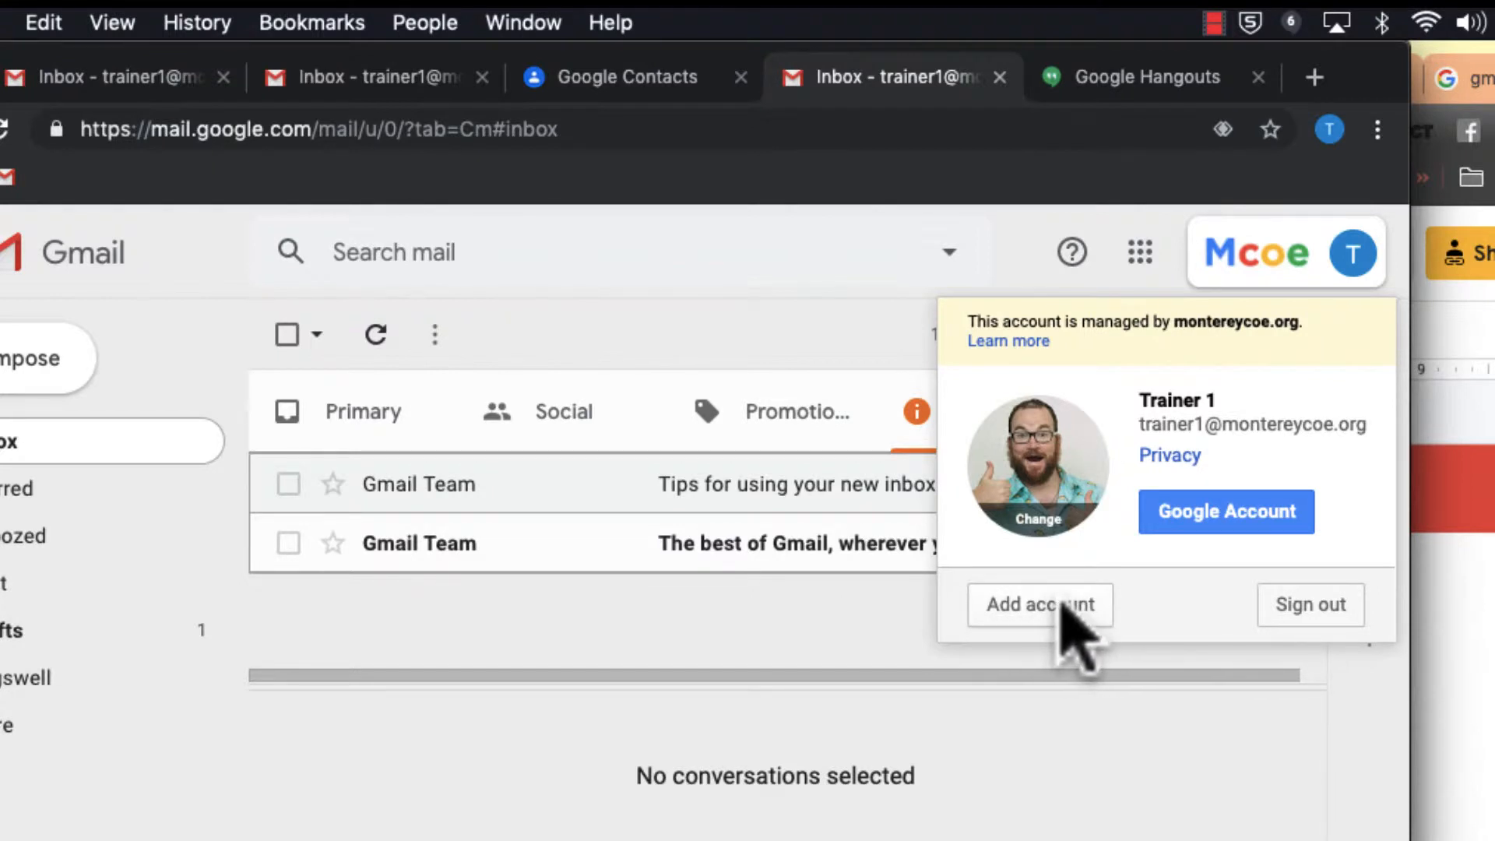
{"action": "mouse_move", "coordinate": [1149, 476]}
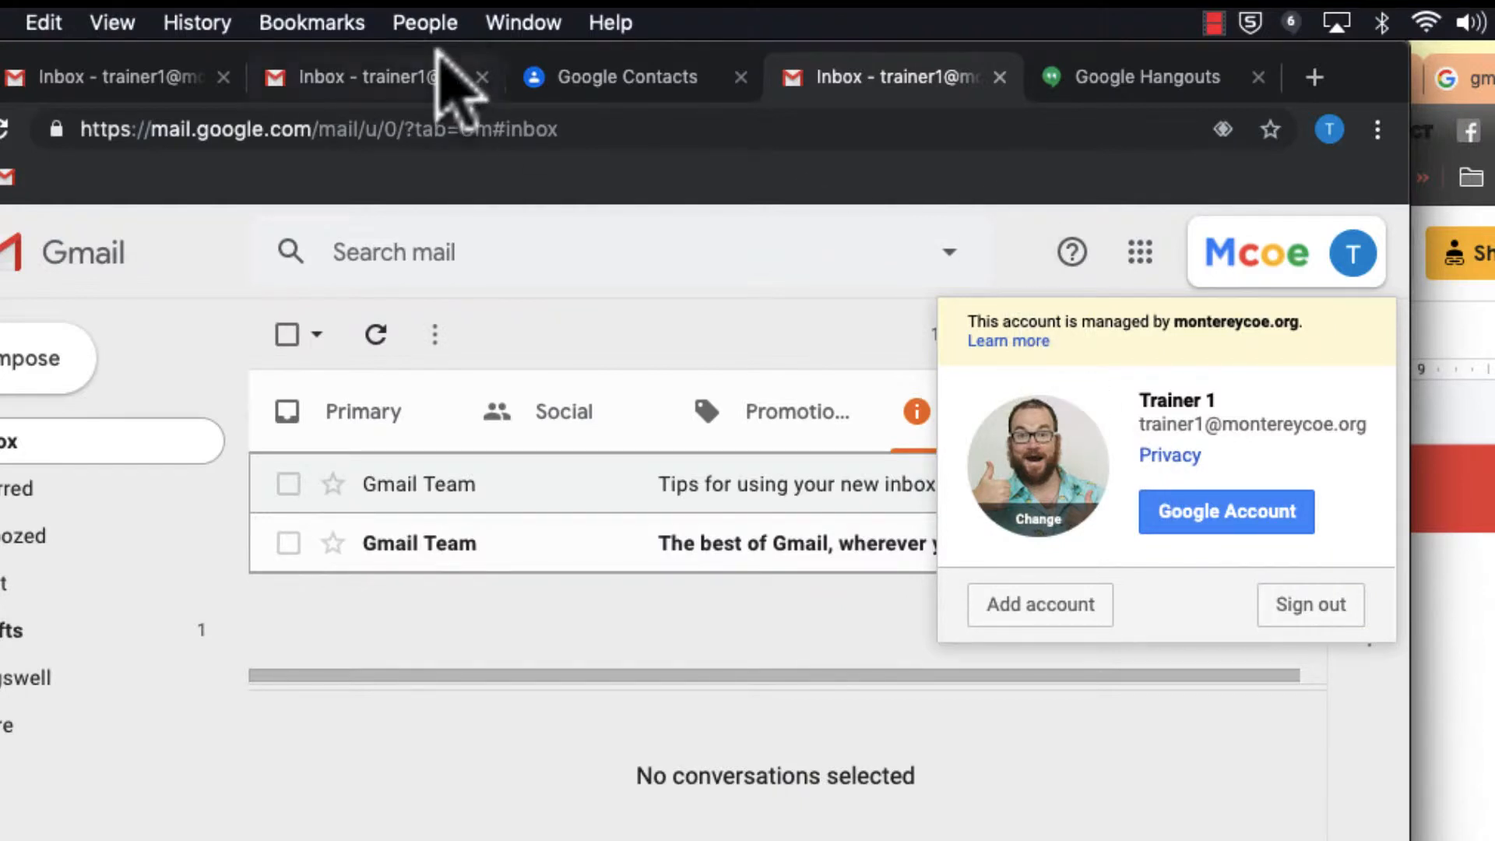
- Add a new Chrome person from the People menu, landing on its welcome setup page
{"action": "left_click", "coordinate": [423, 22]}
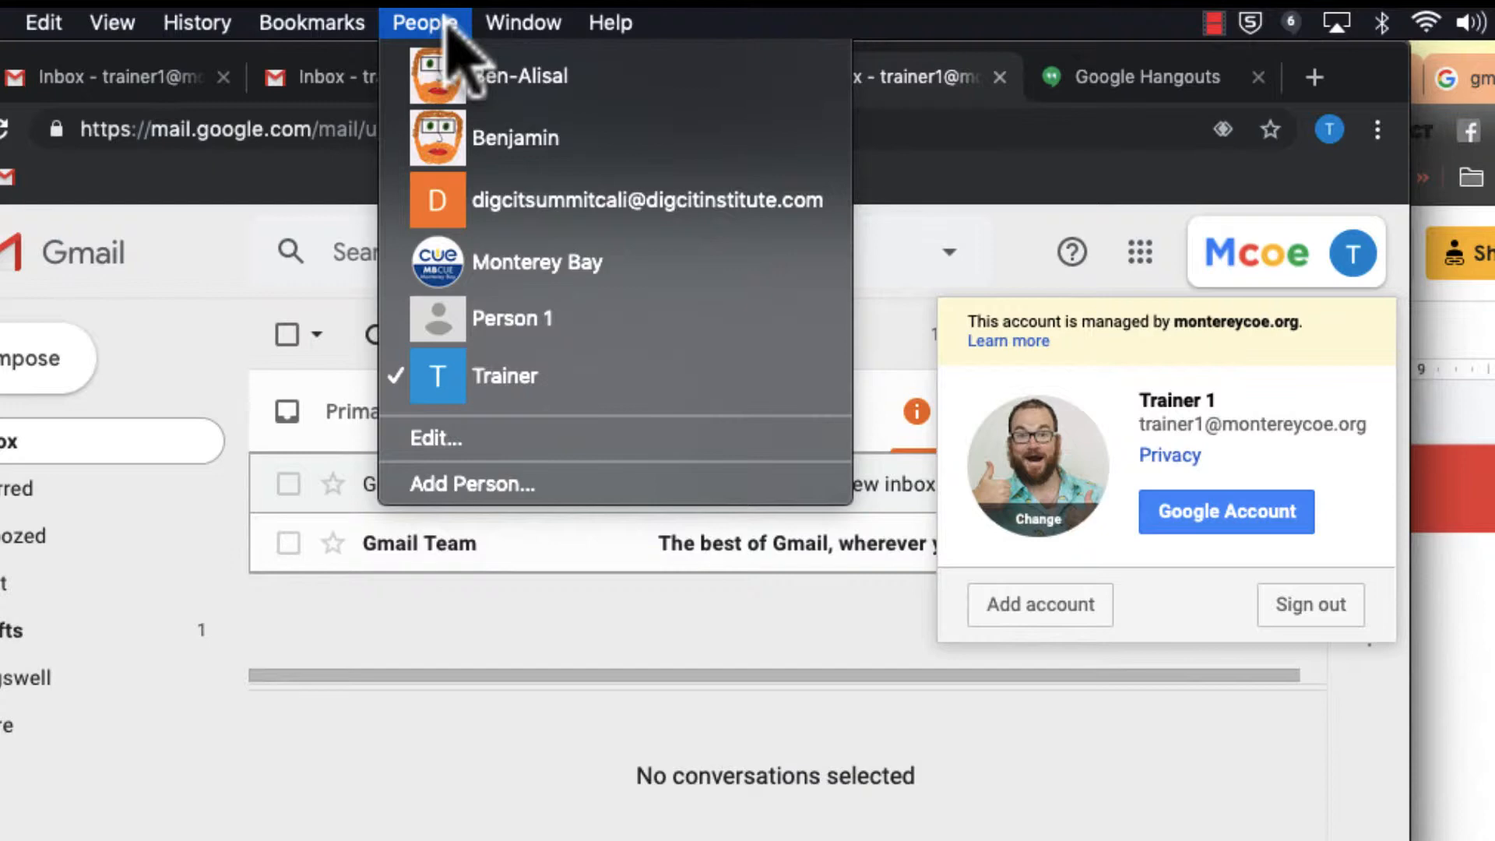
{"action": "mouse_move", "coordinate": [495, 484]}
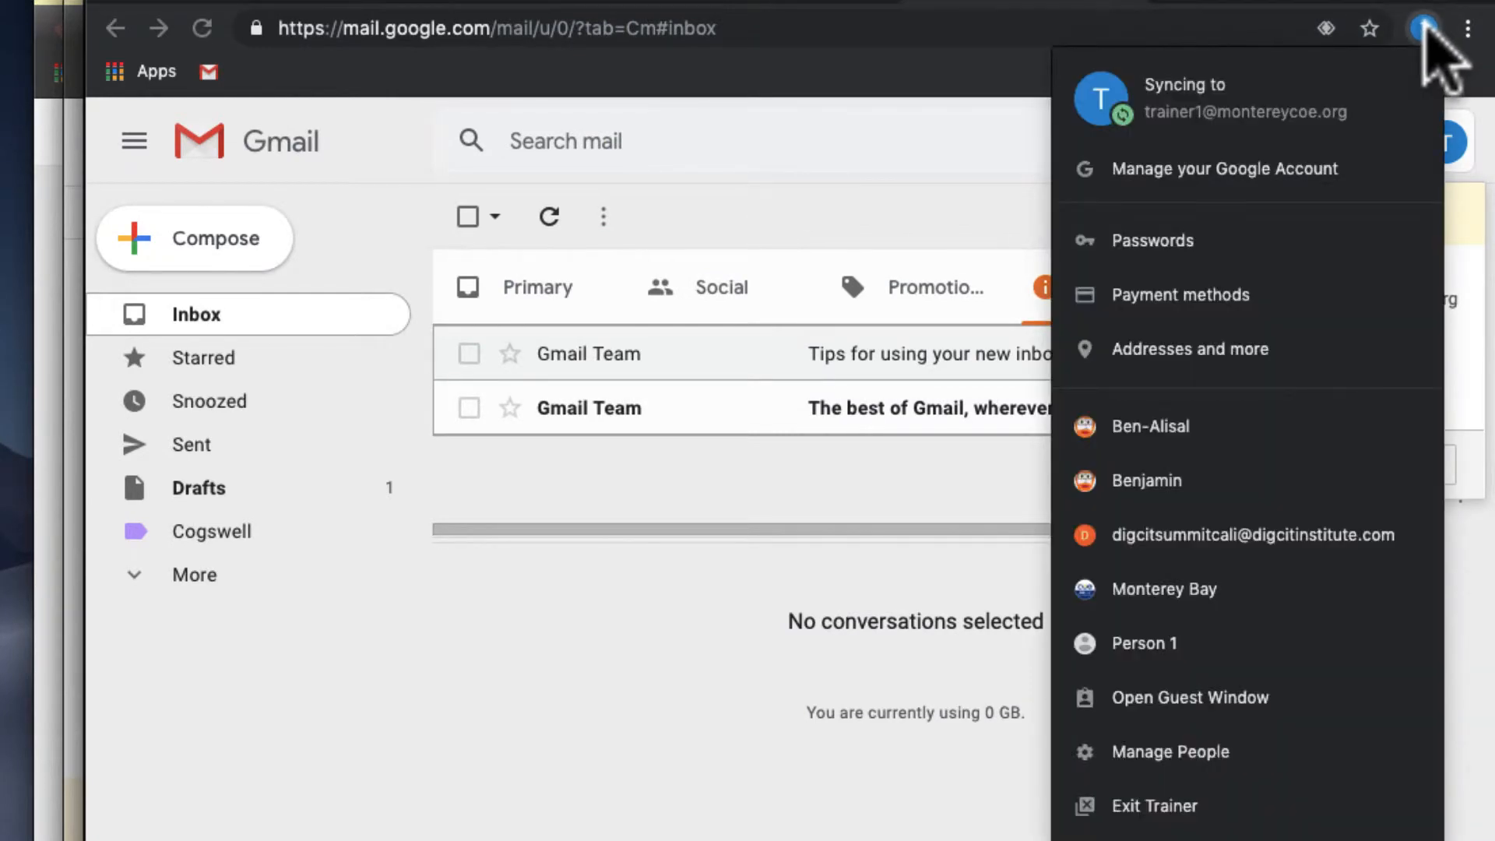
{"action": "mouse_move", "coordinate": [1320, 315]}
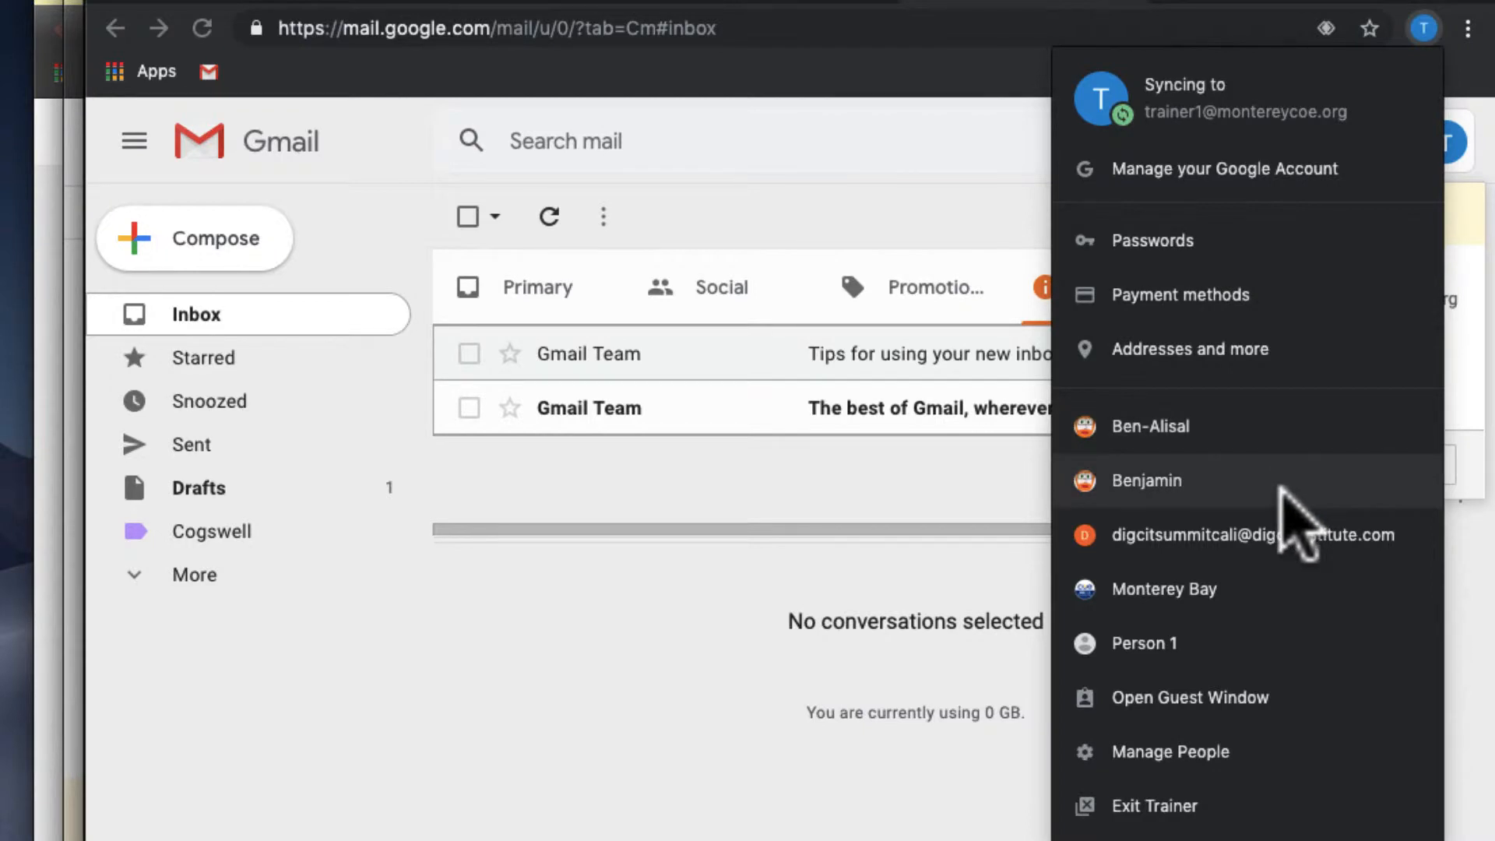
{"action": "mouse_move", "coordinate": [1258, 763]}
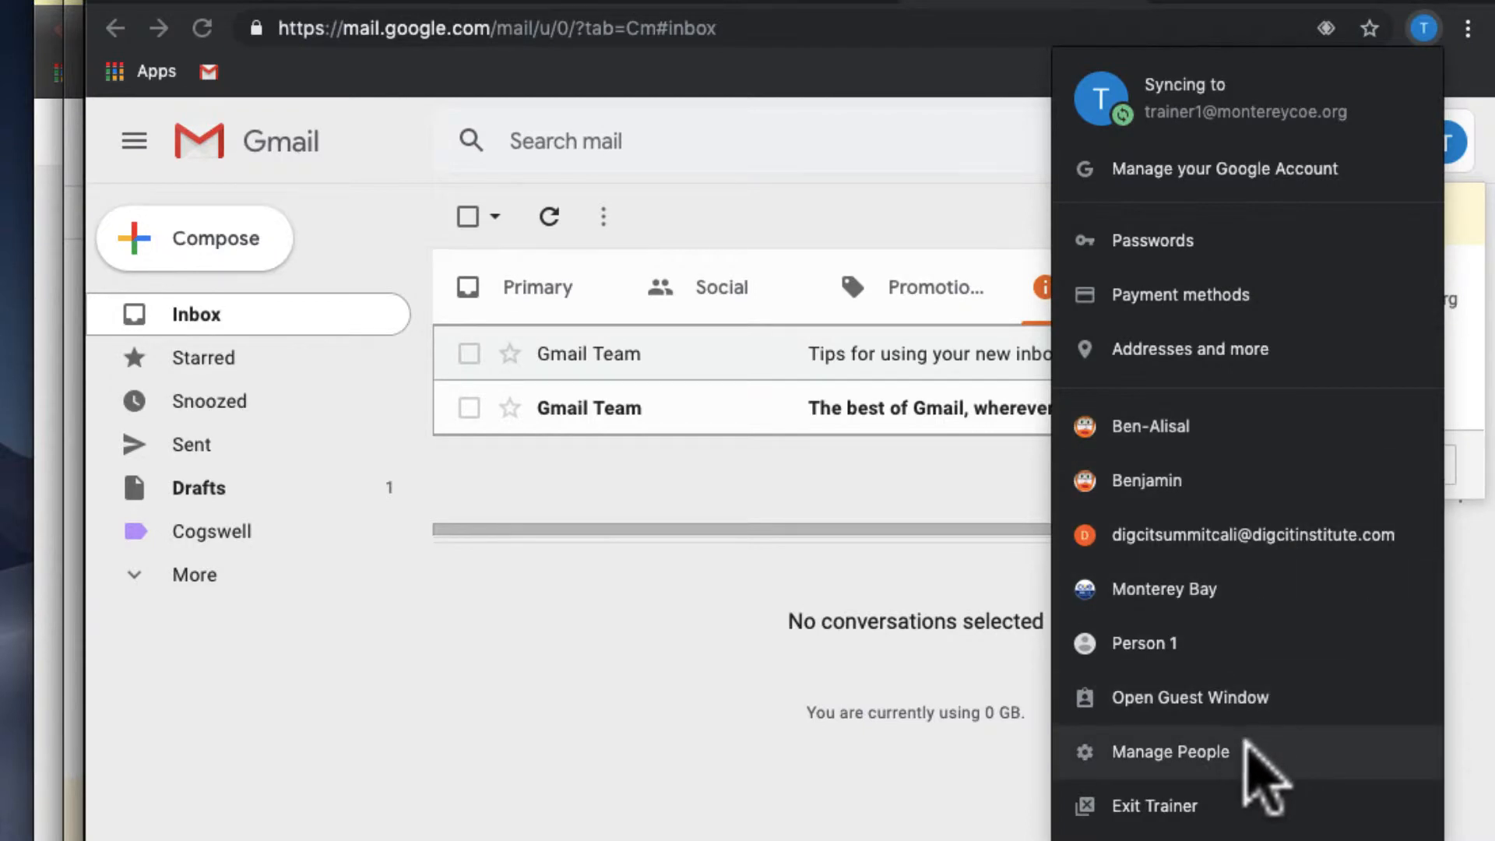
{"action": "mouse_move", "coordinate": [1235, 696]}
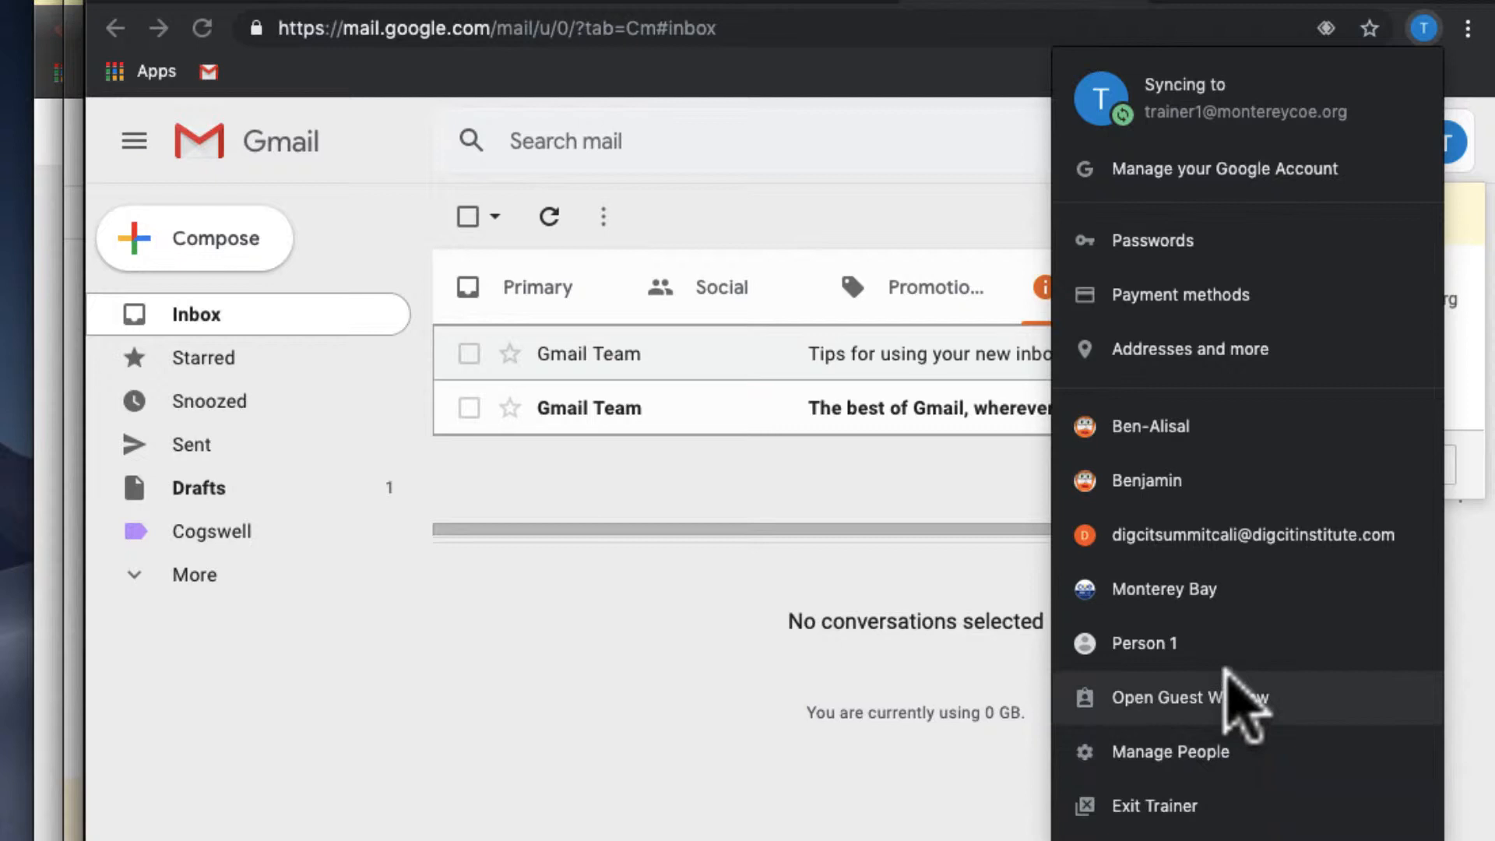
{"action": "left_click", "coordinate": [1187, 698]}
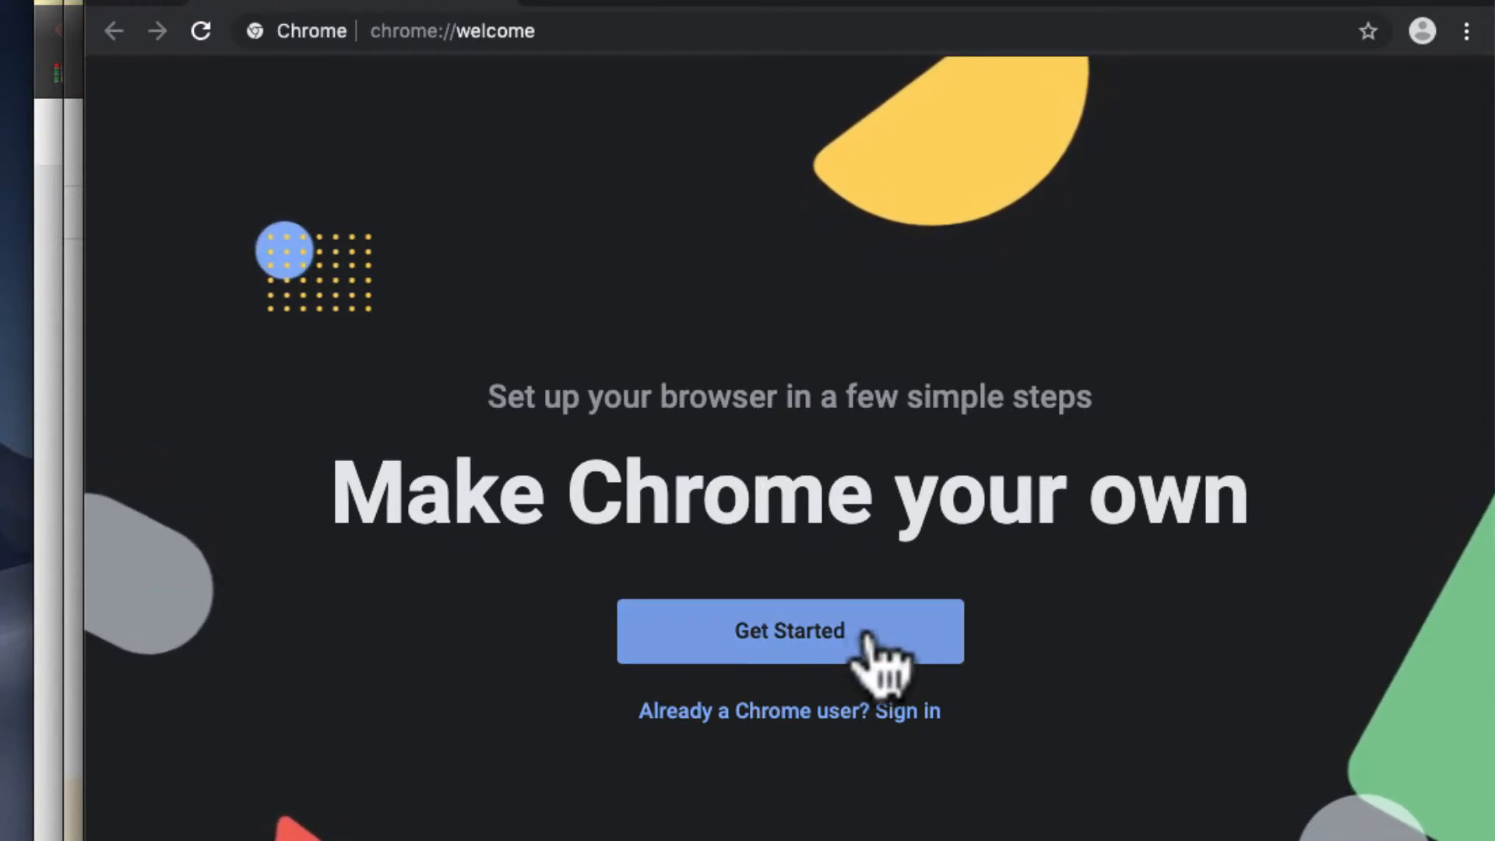
{"action": "left_click", "coordinate": [788, 630]}
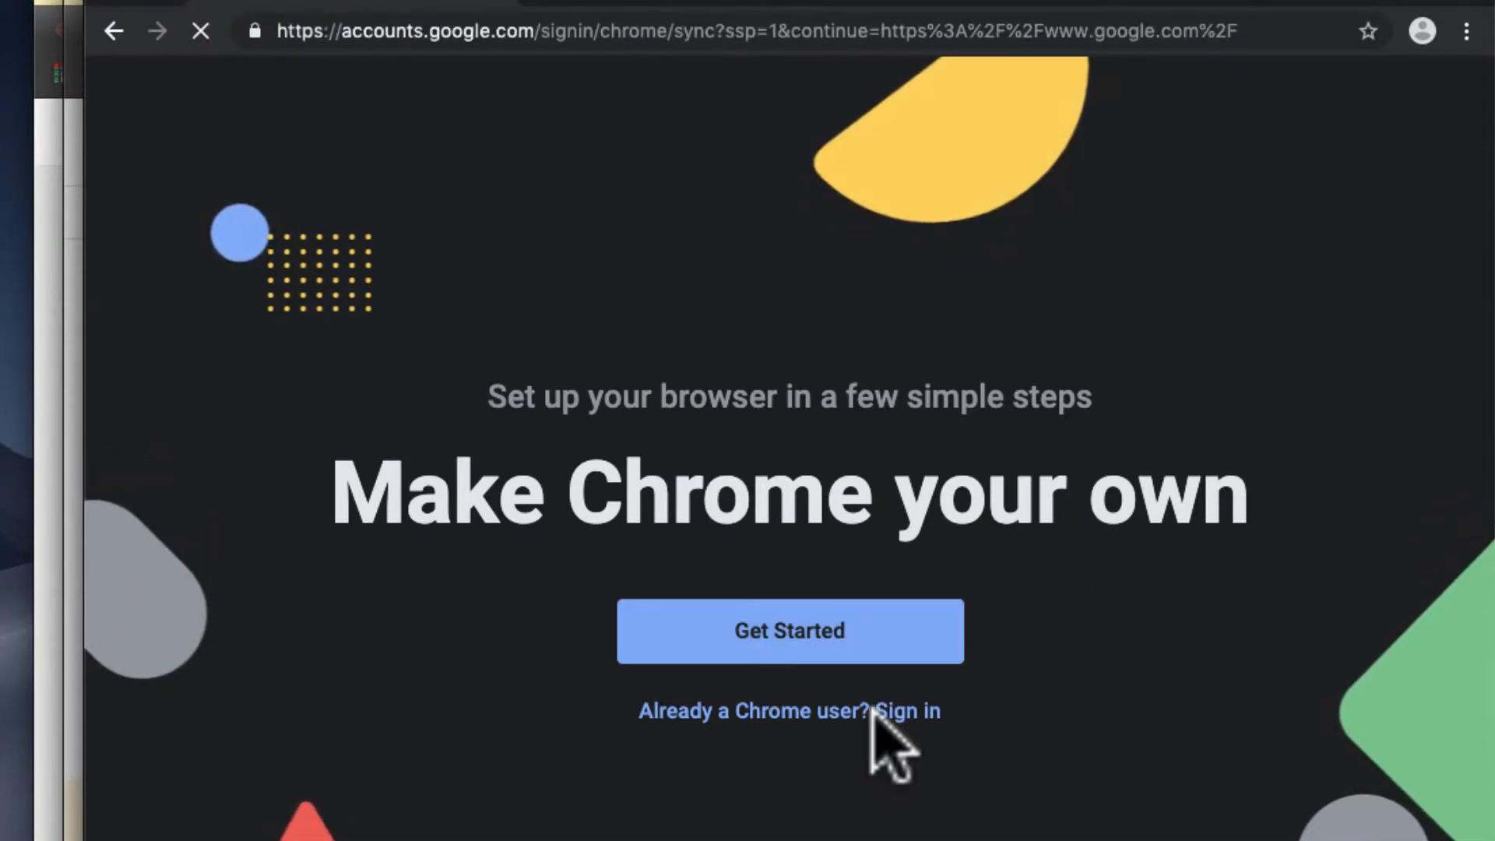
{"action": "left_click", "coordinate": [788, 710]}
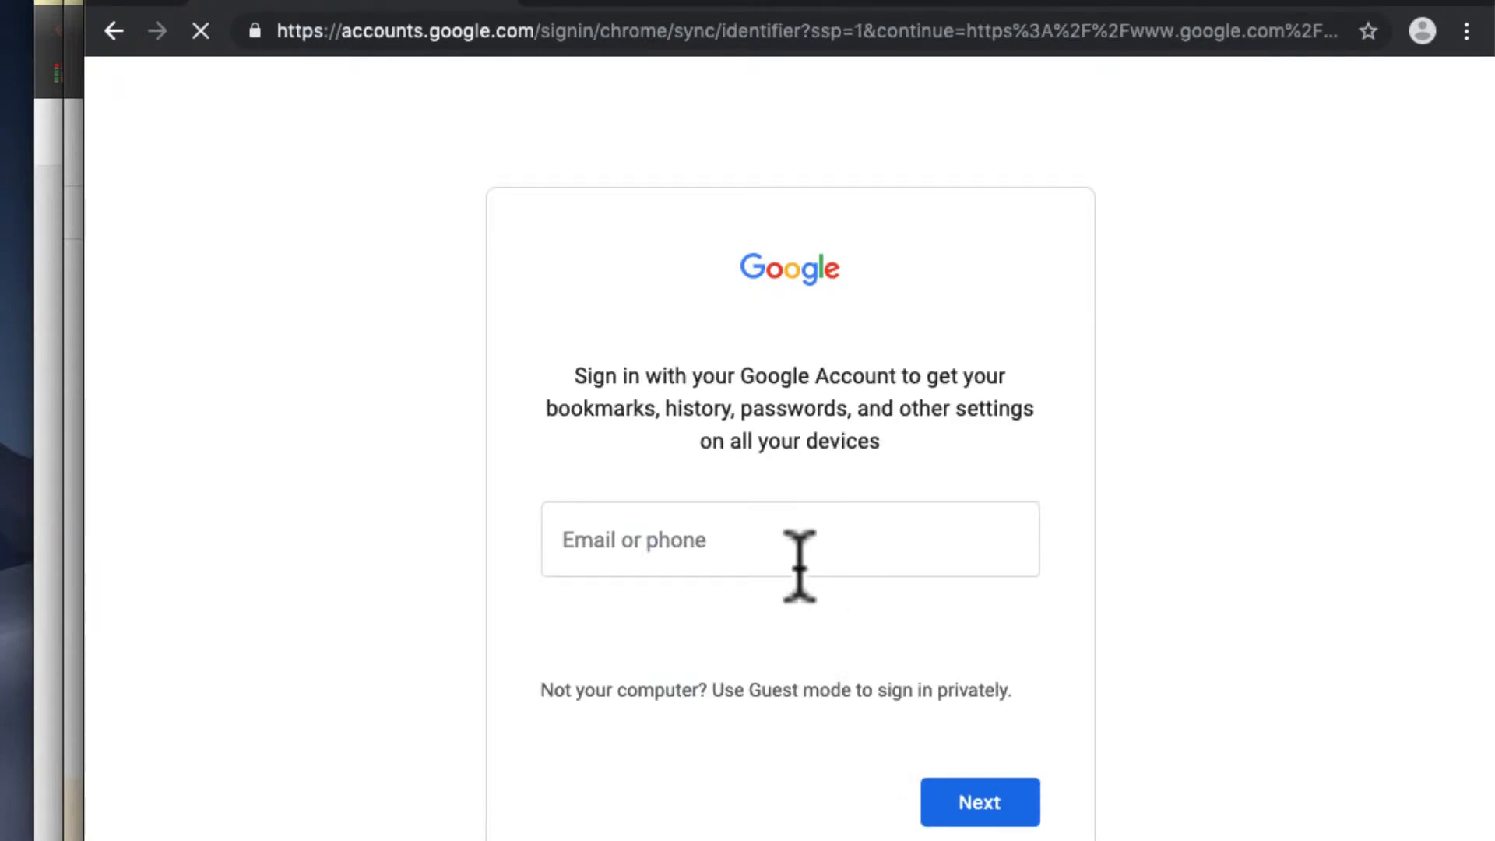
{"action": "type", "text": "edt"}
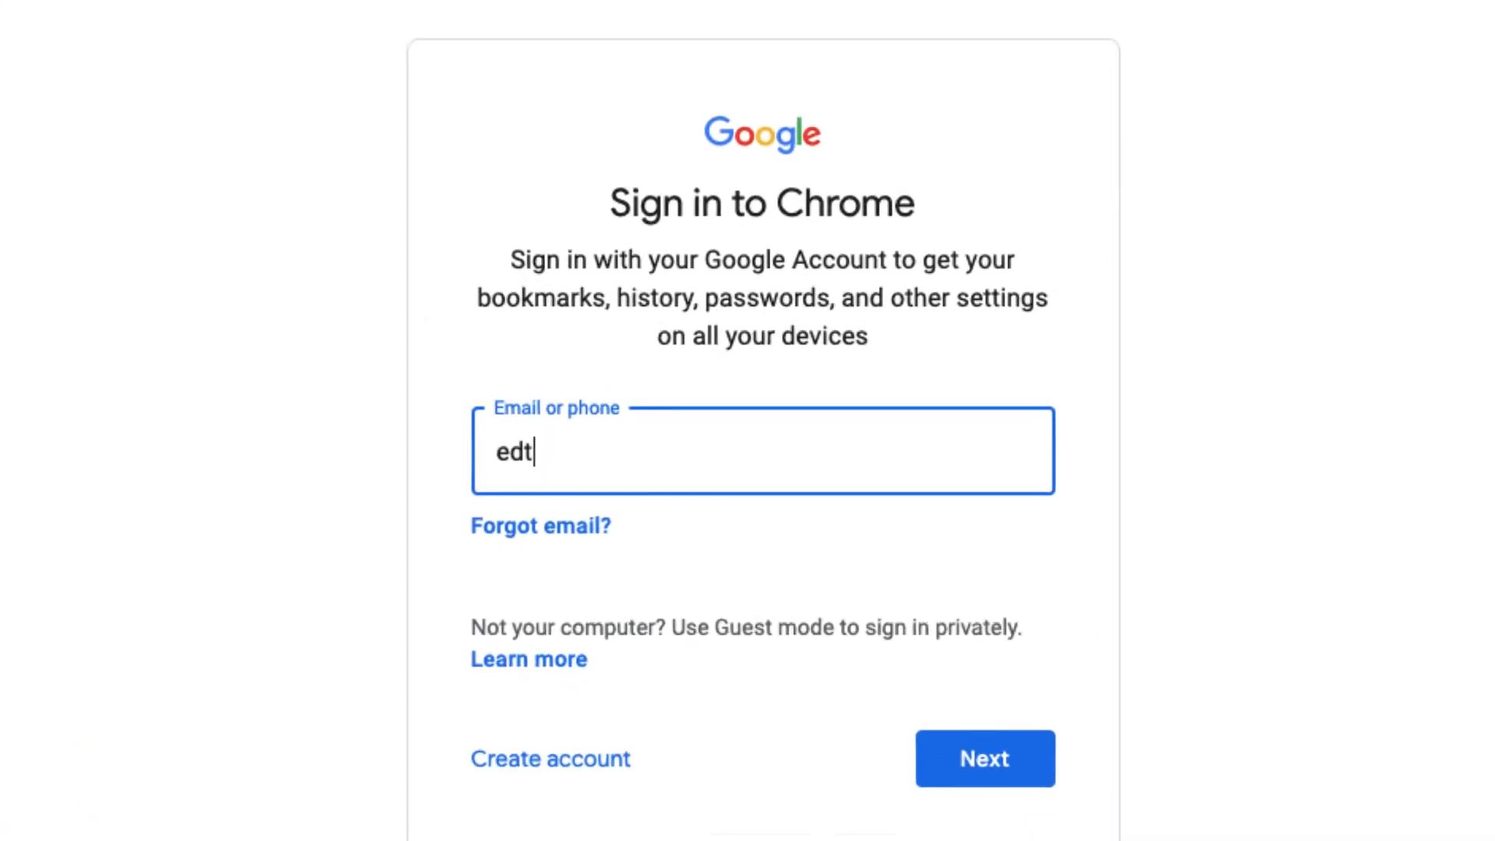
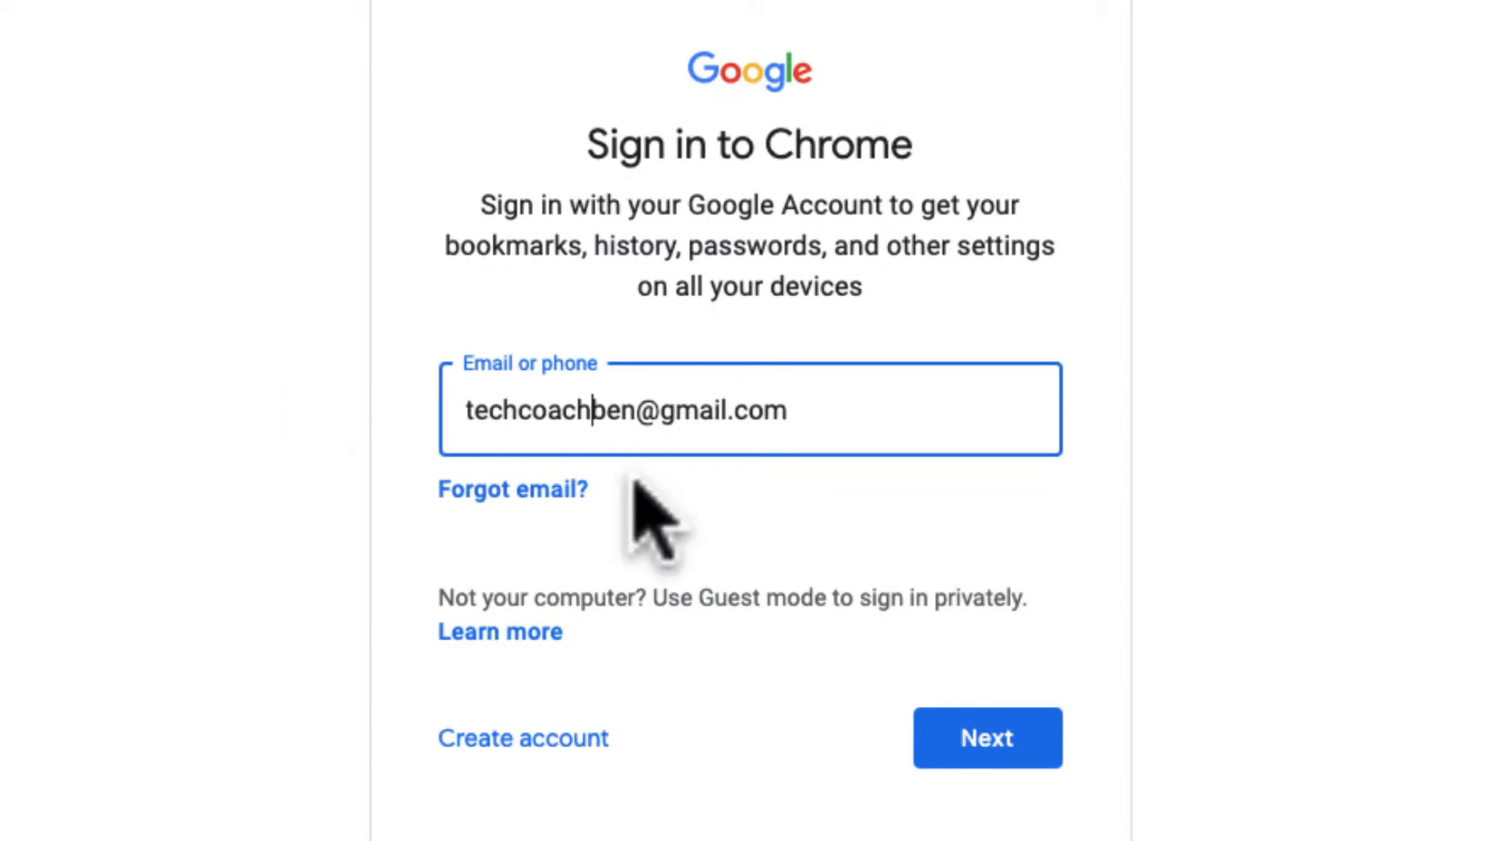
{"action": "left_click", "coordinate": [987, 736]}
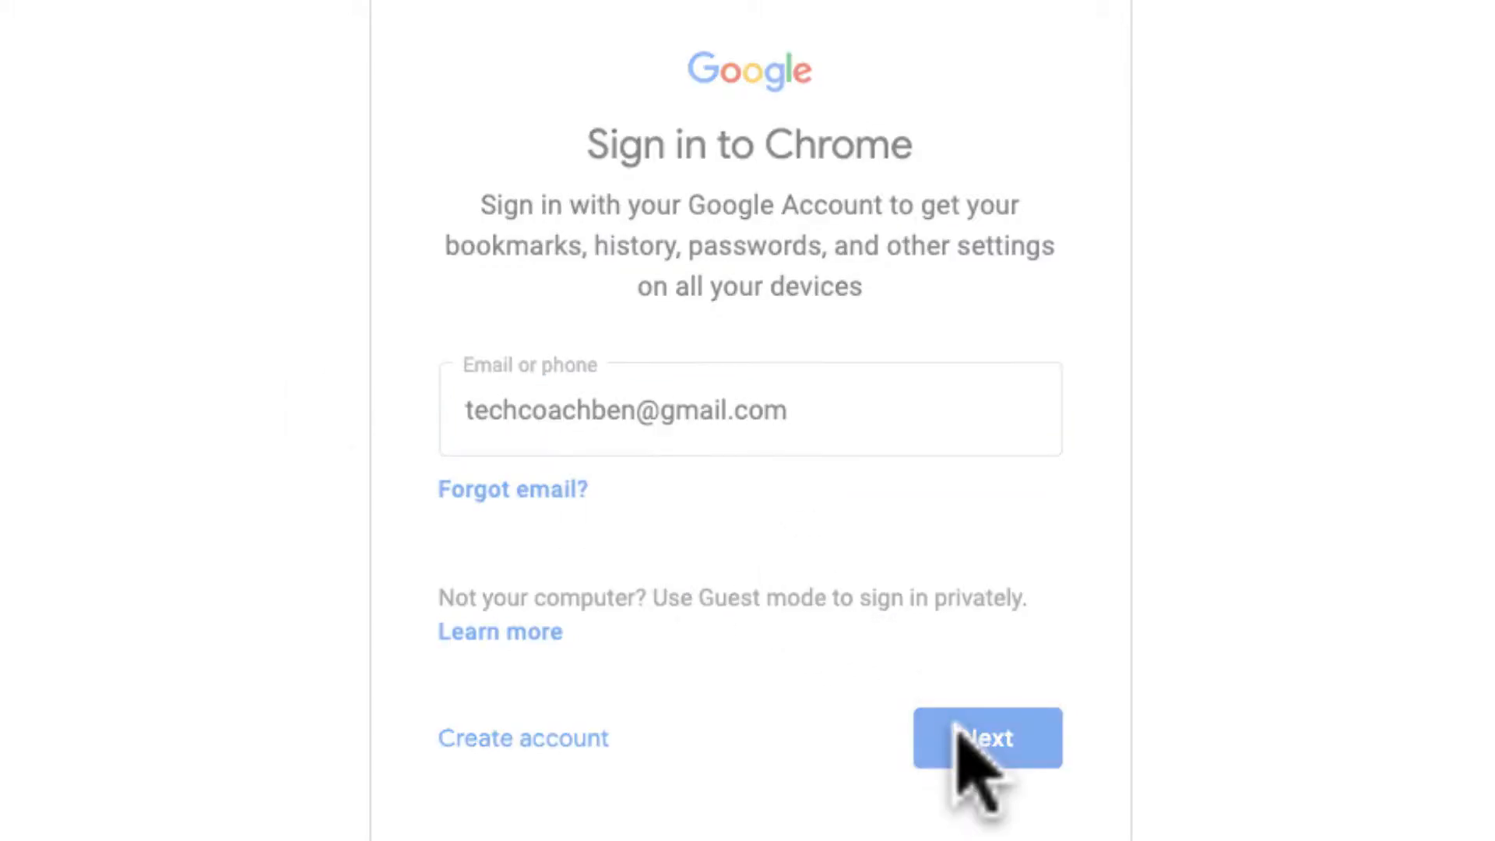
{"action": "left_click", "coordinate": [987, 737]}
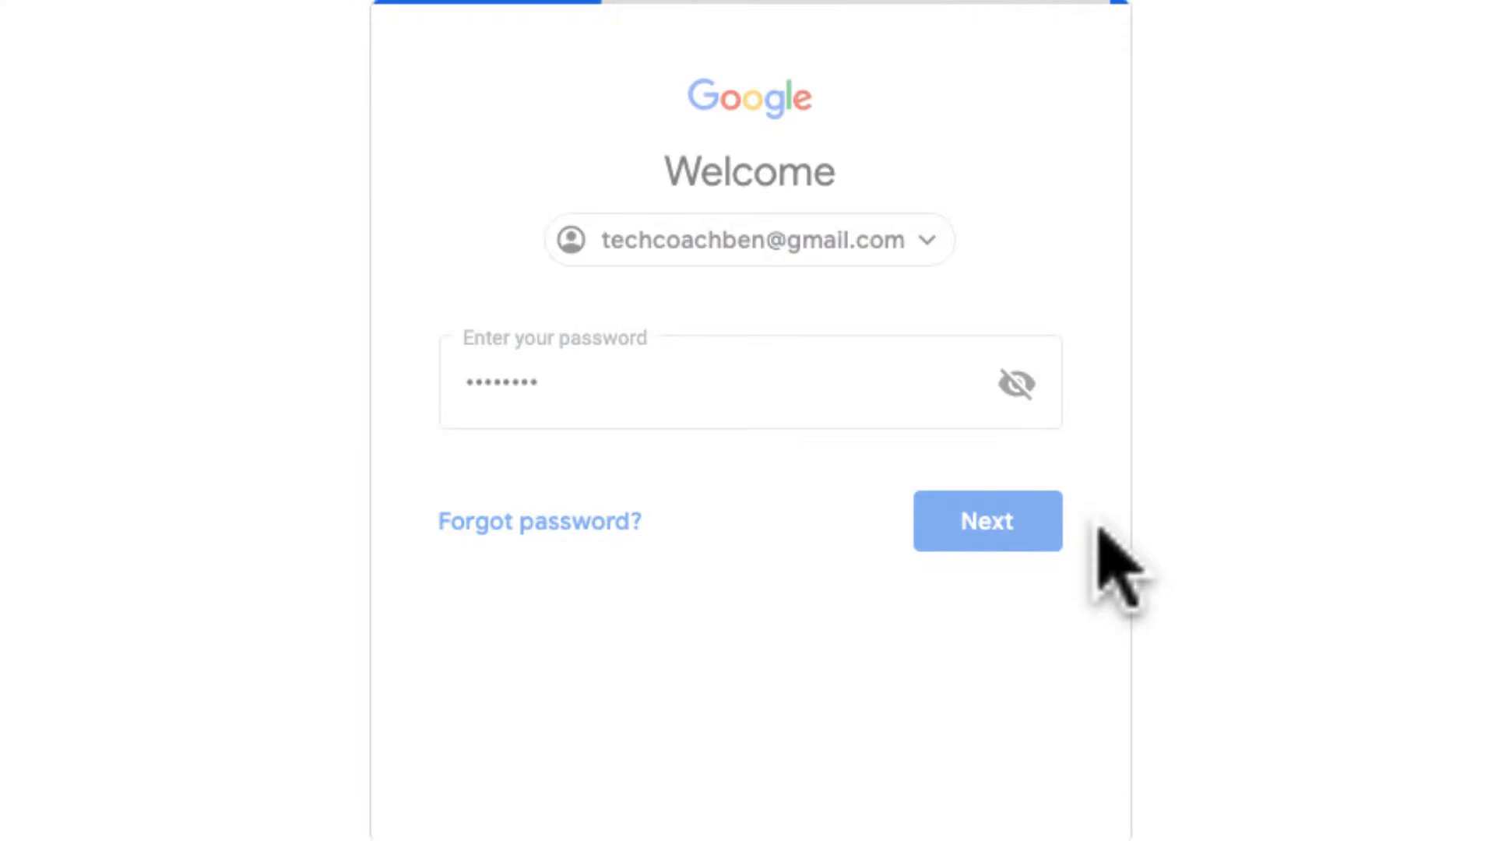
{"action": "left_click", "coordinate": [987, 520]}
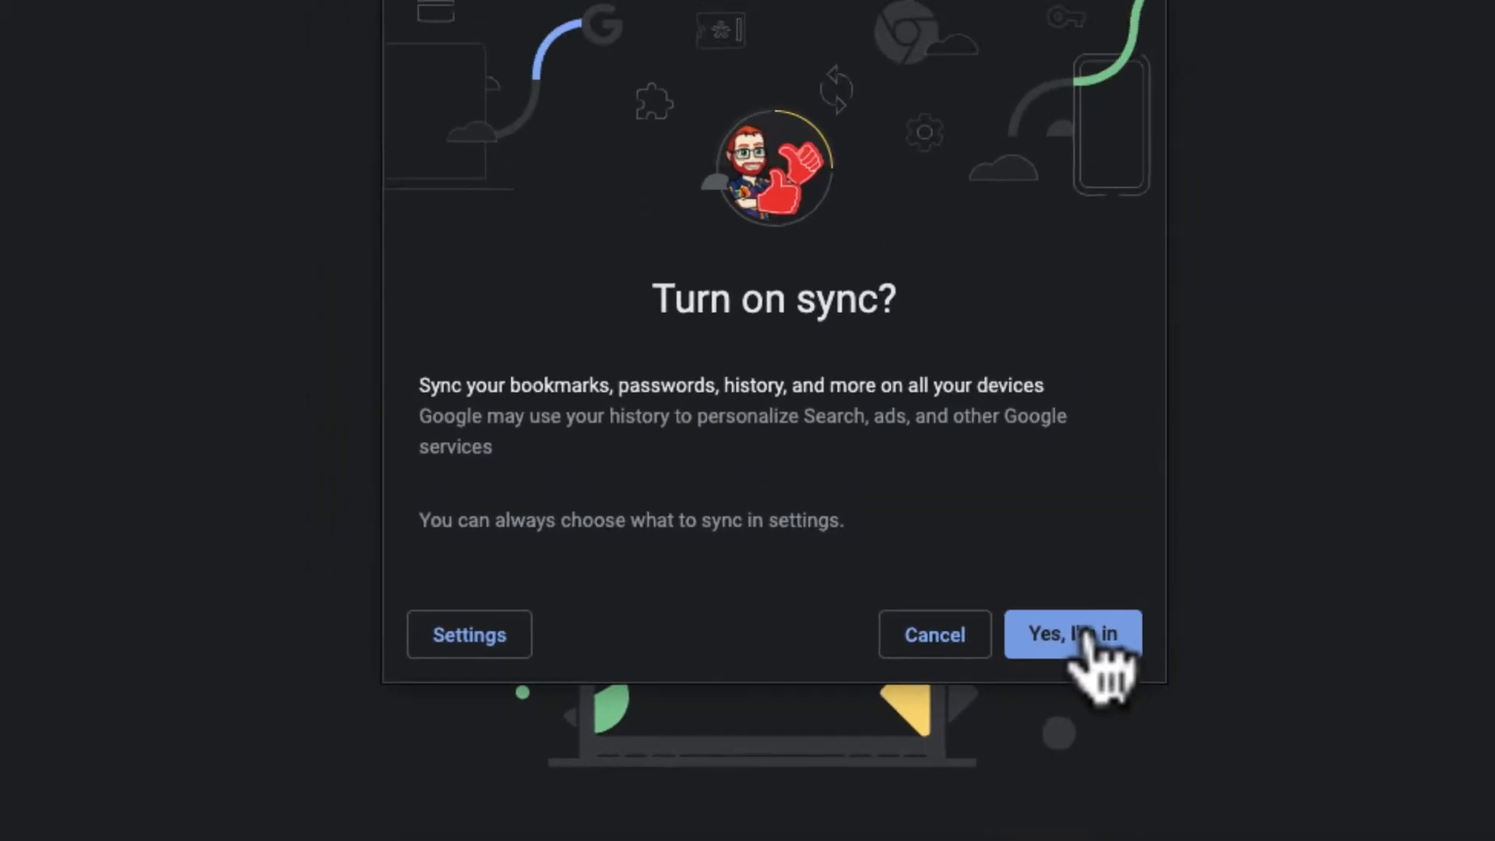
- Confirm 'Yes, I'm in' for sync and skip setting Chrome as the default browser
{"action": "left_click", "coordinate": [1073, 633]}
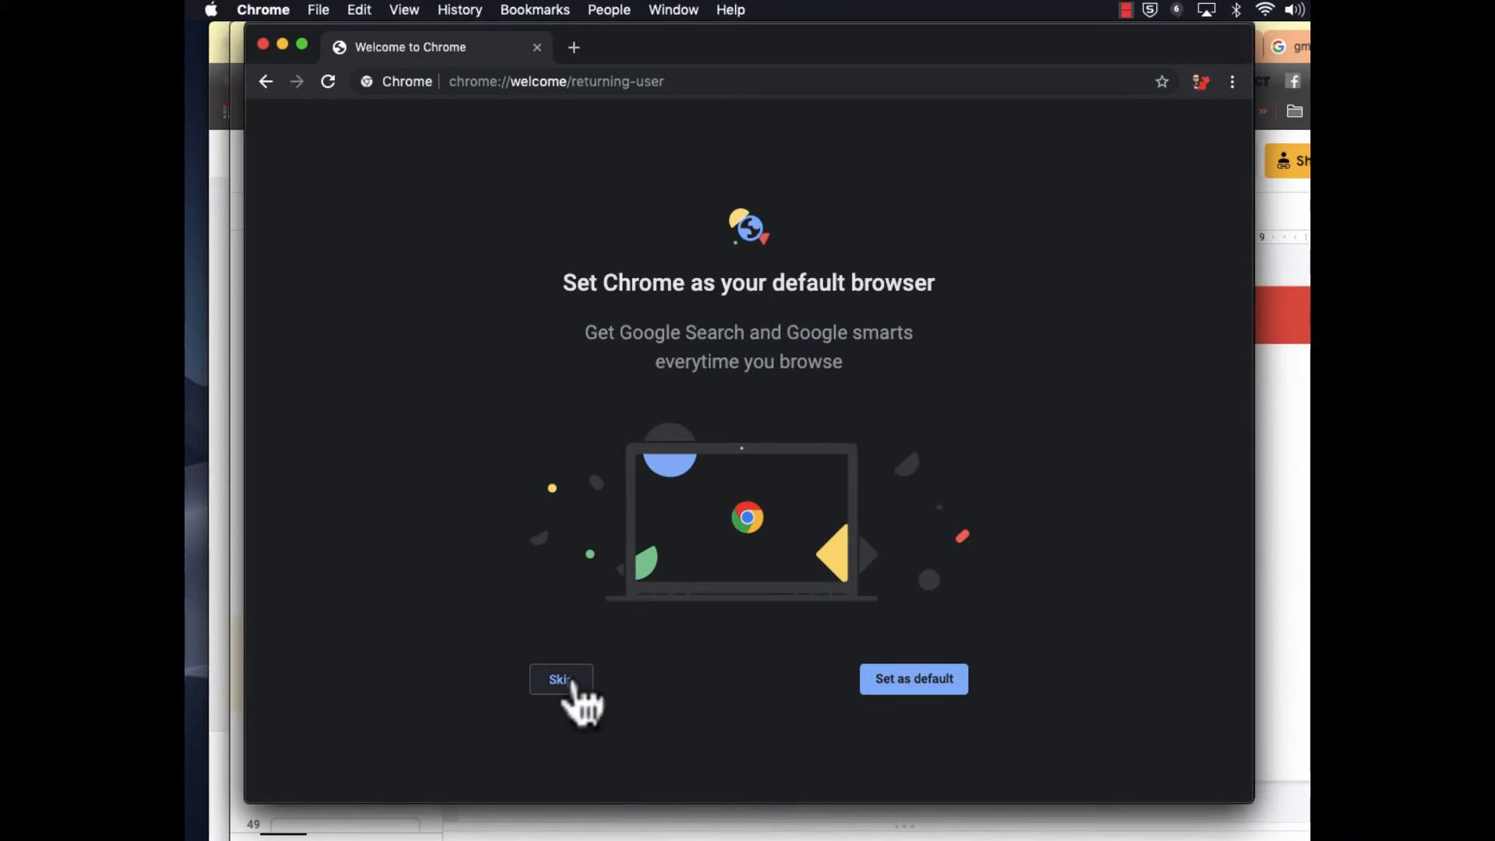
{"action": "left_click", "coordinate": [560, 678]}
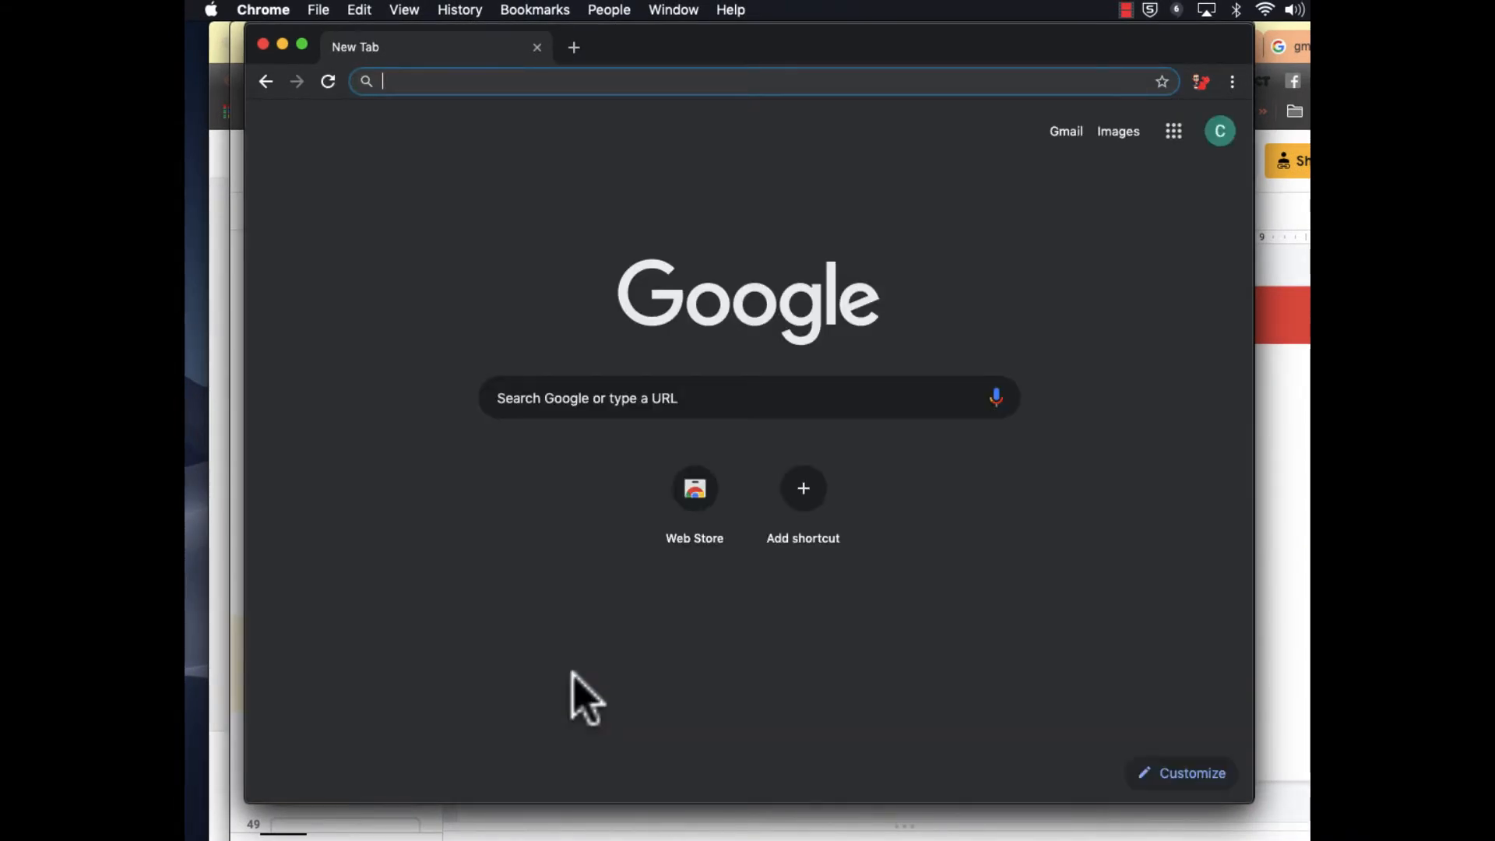
{"action": "mouse_move", "coordinate": [1157, 355]}
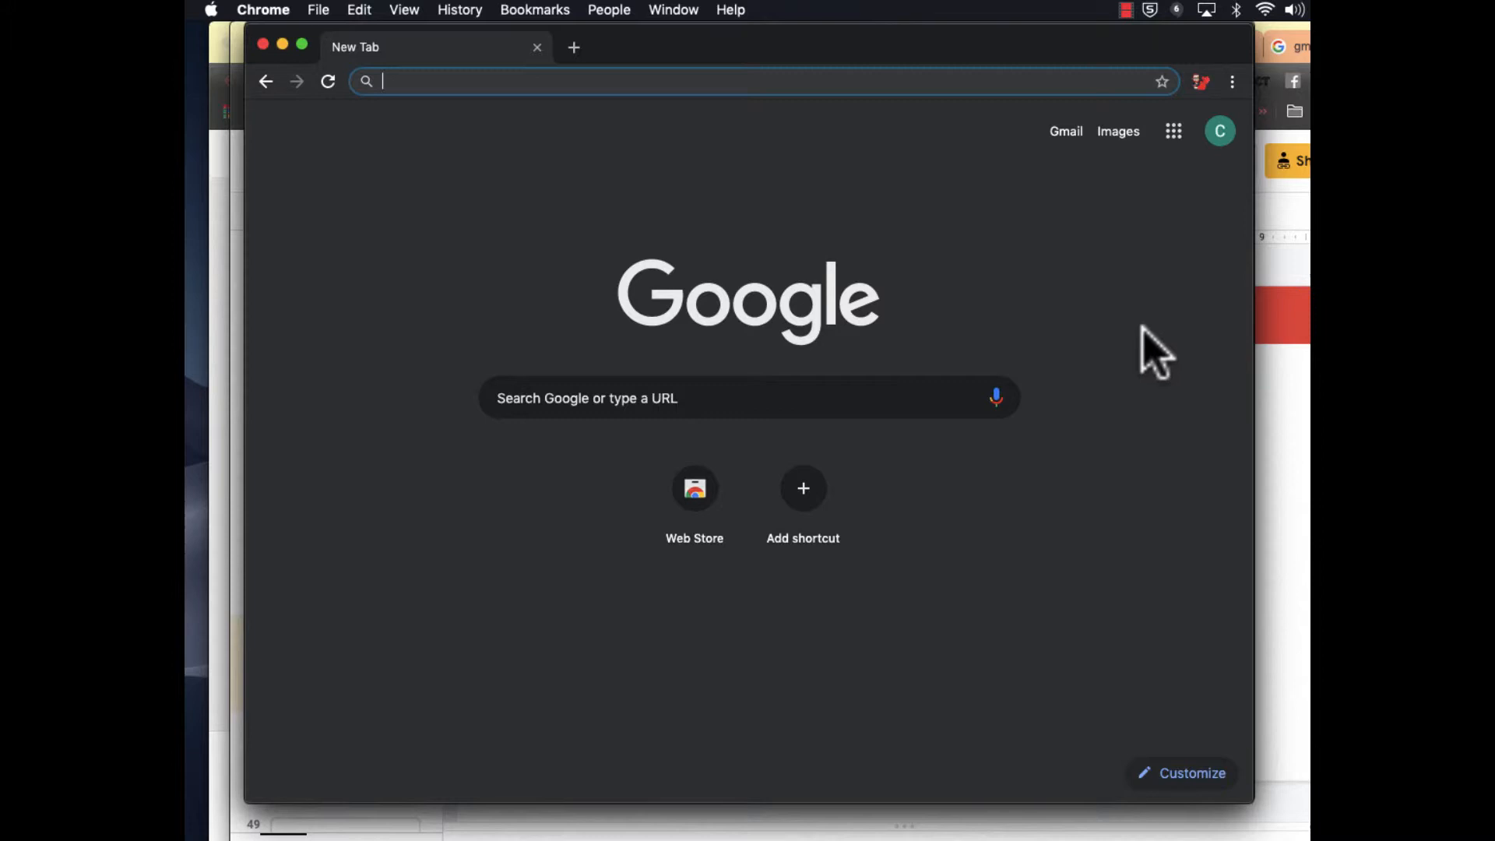
{"action": "left_click", "coordinate": [1219, 131]}
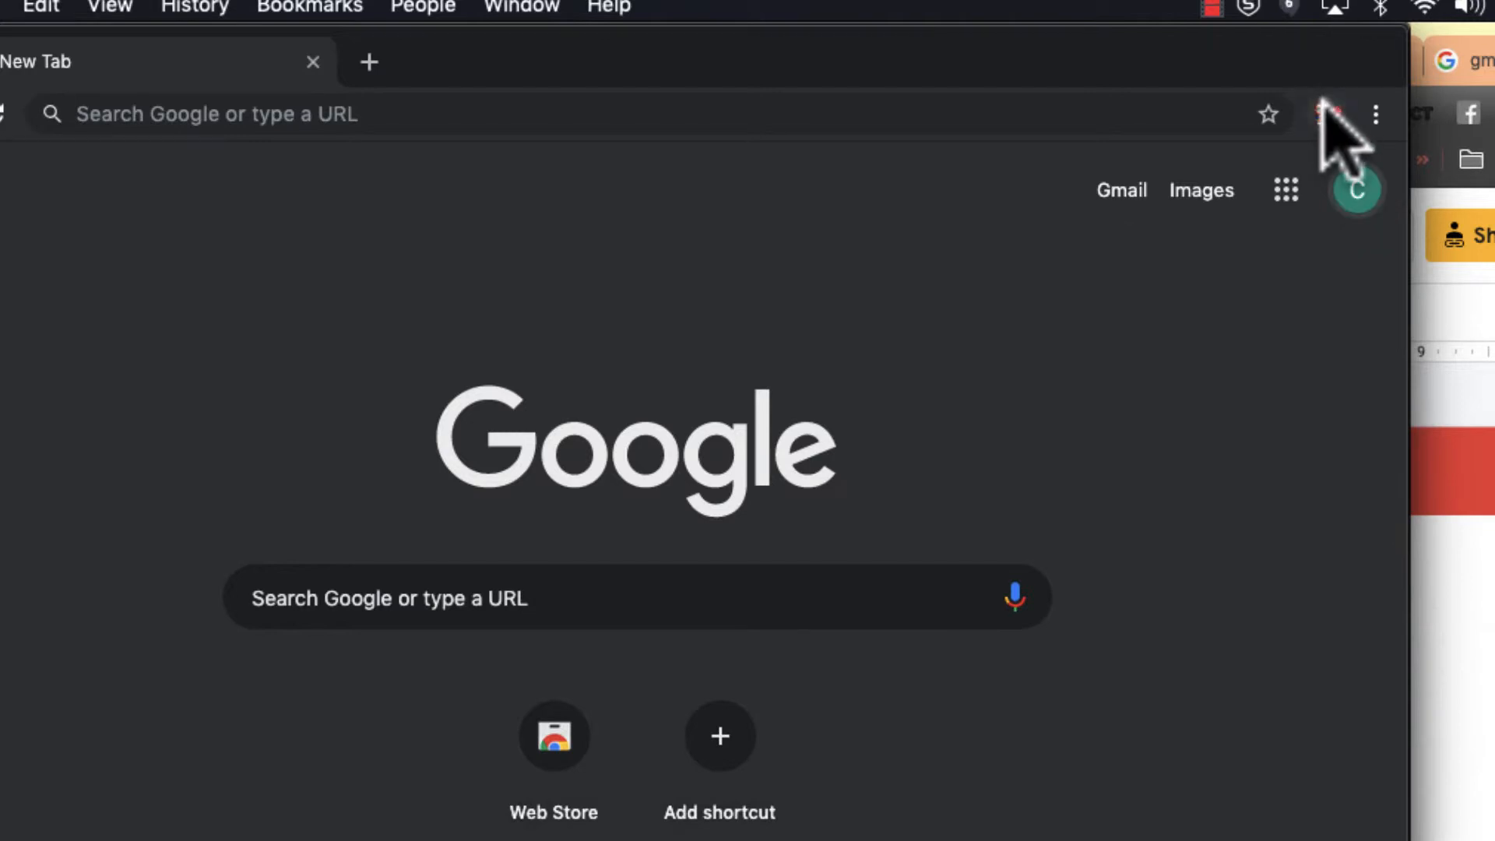
{"action": "left_click", "coordinate": [1323, 114]}
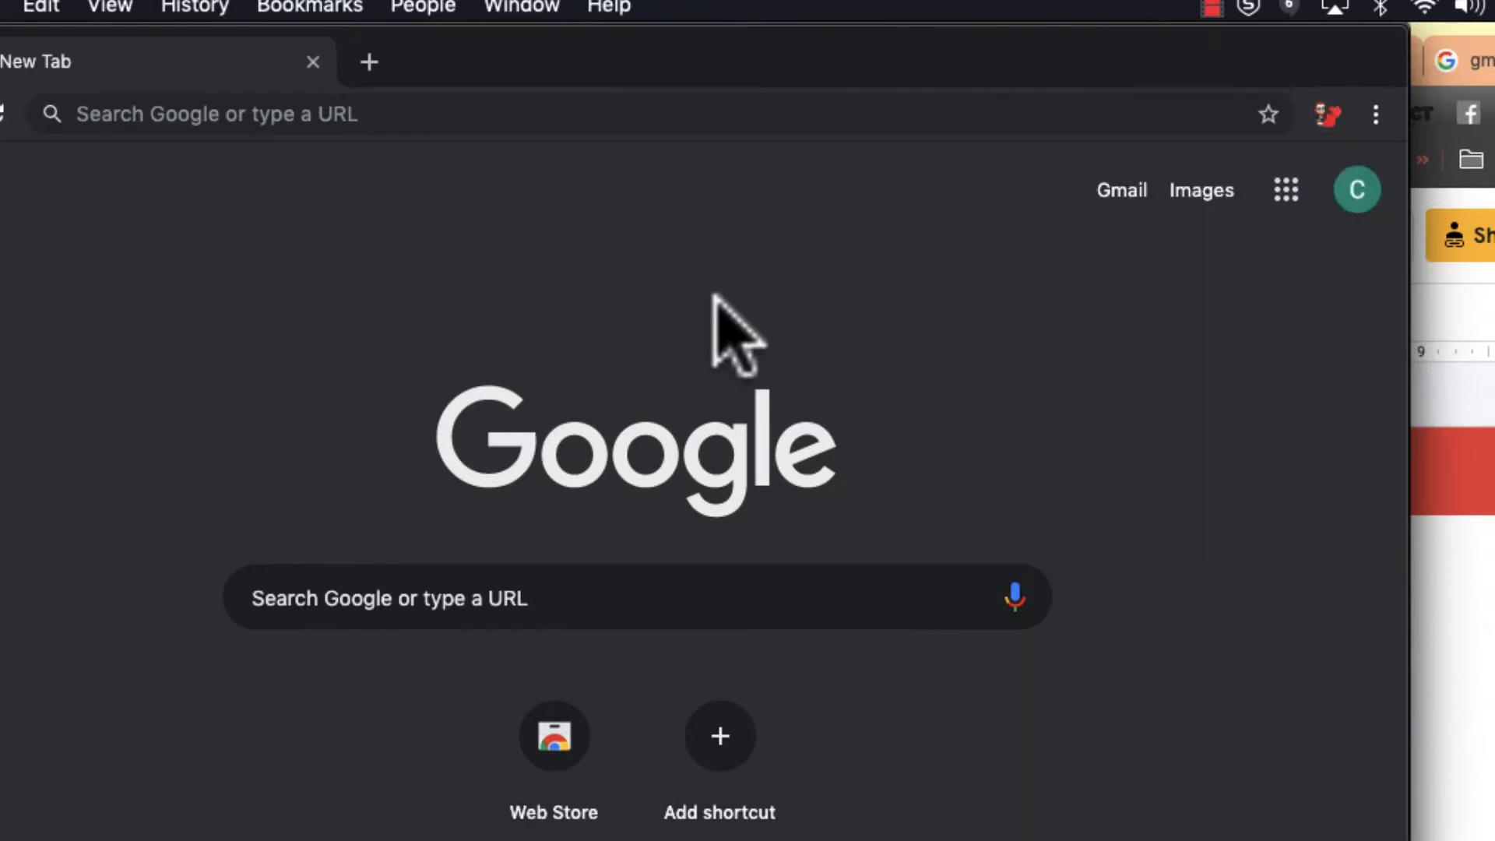
- Verify the Coach profile's signed-in account, then switch to the Trainer profile via People
{"action": "left_click", "coordinate": [1356, 188]}
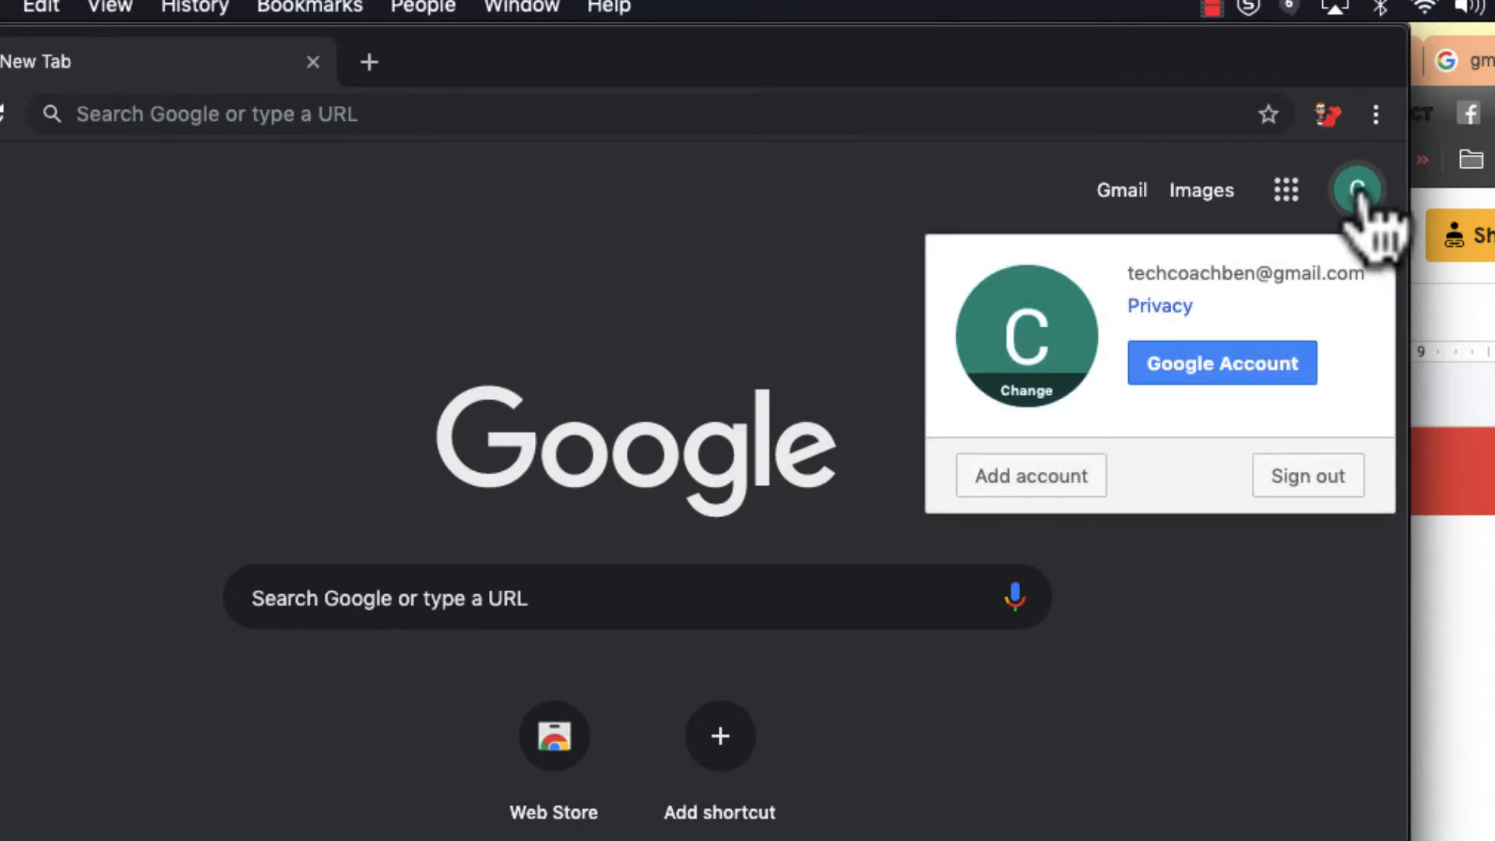
{"action": "left_click", "coordinate": [1354, 189]}
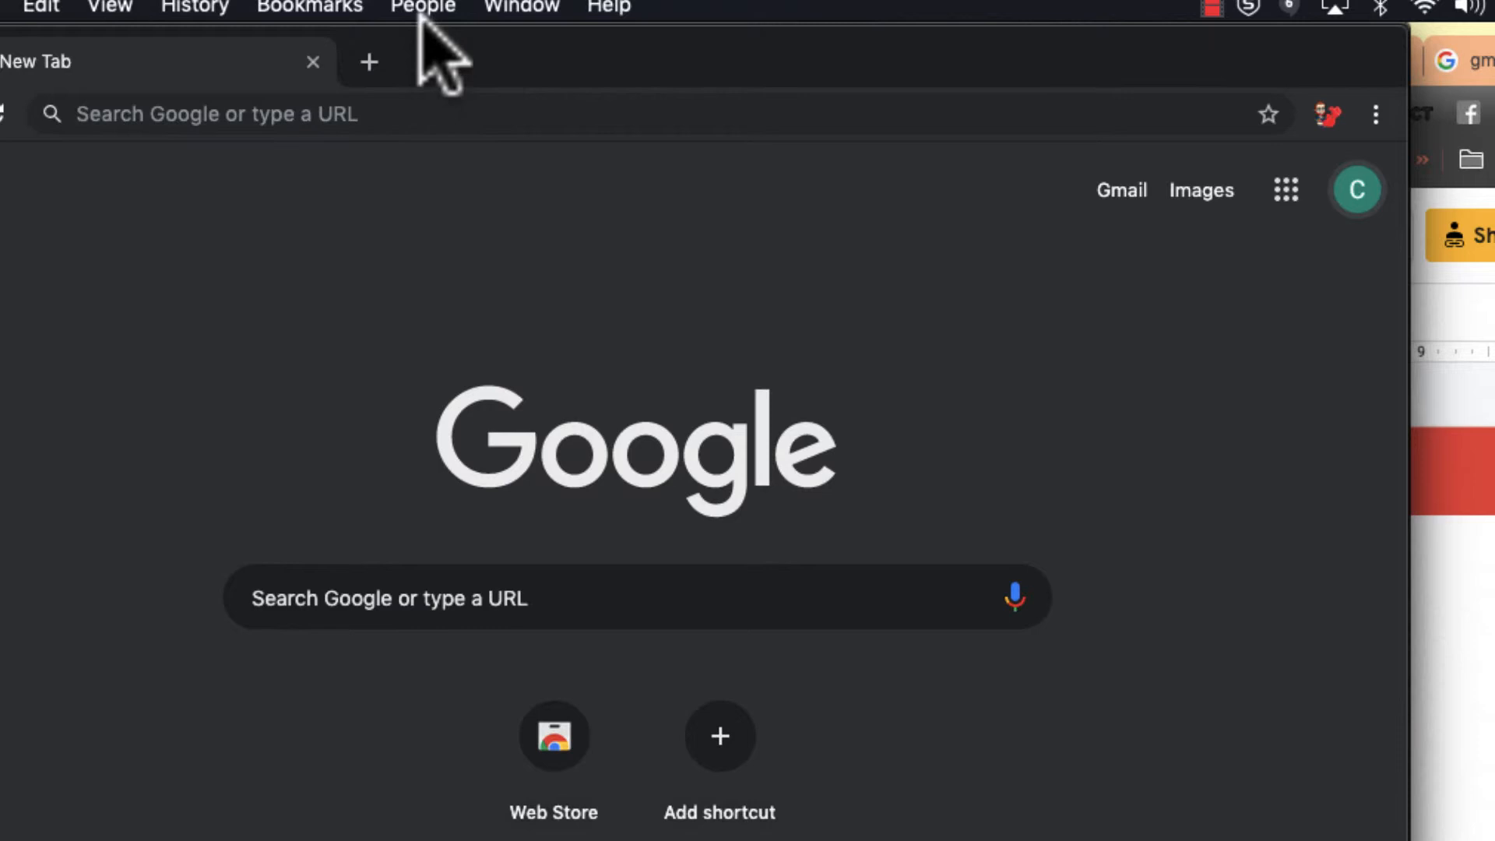
{"action": "left_click", "coordinate": [424, 8]}
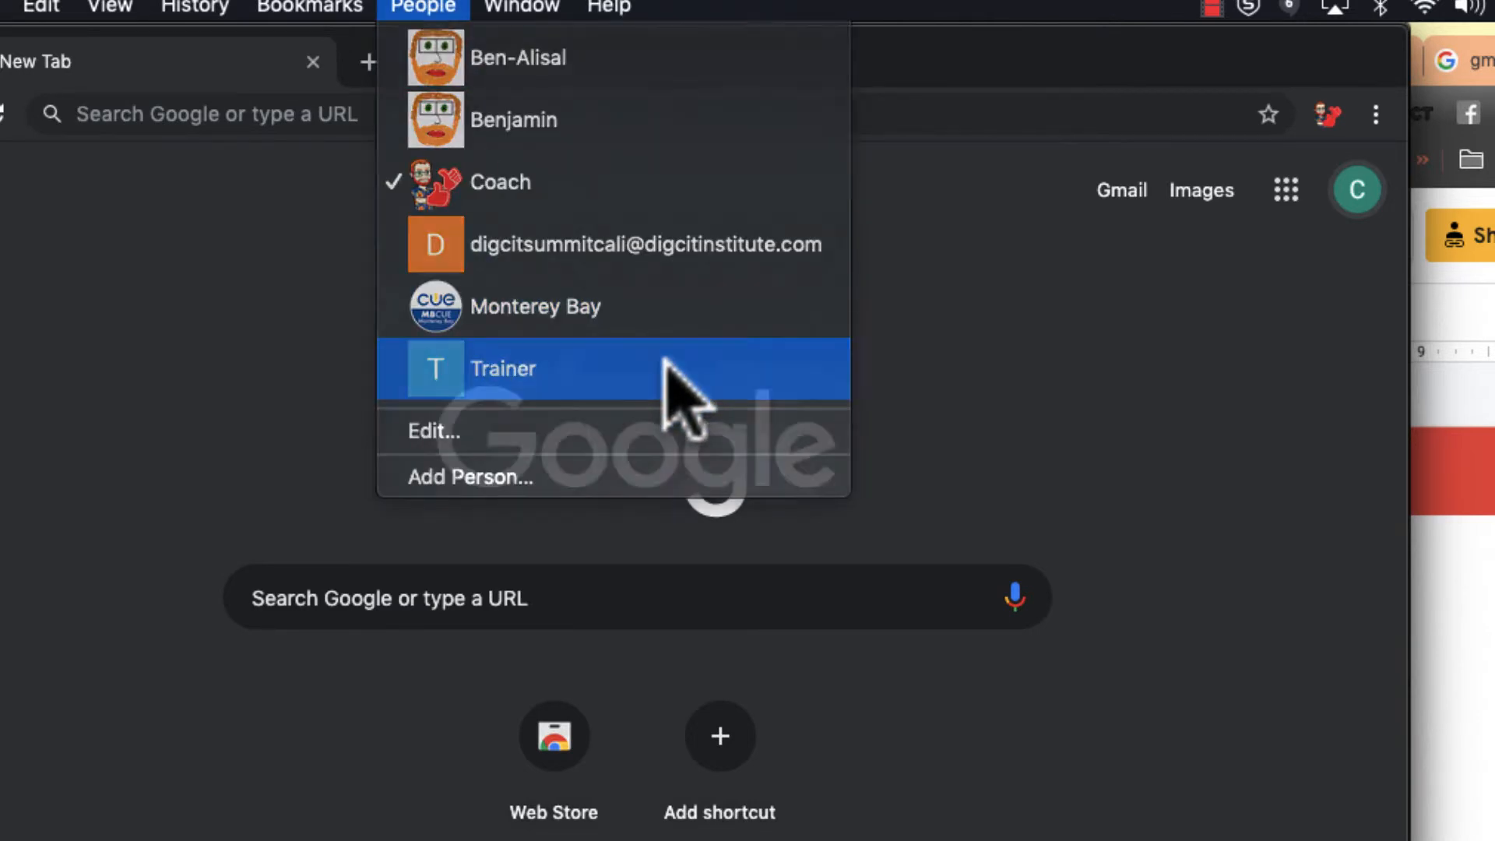
{"action": "left_click", "coordinate": [502, 369]}
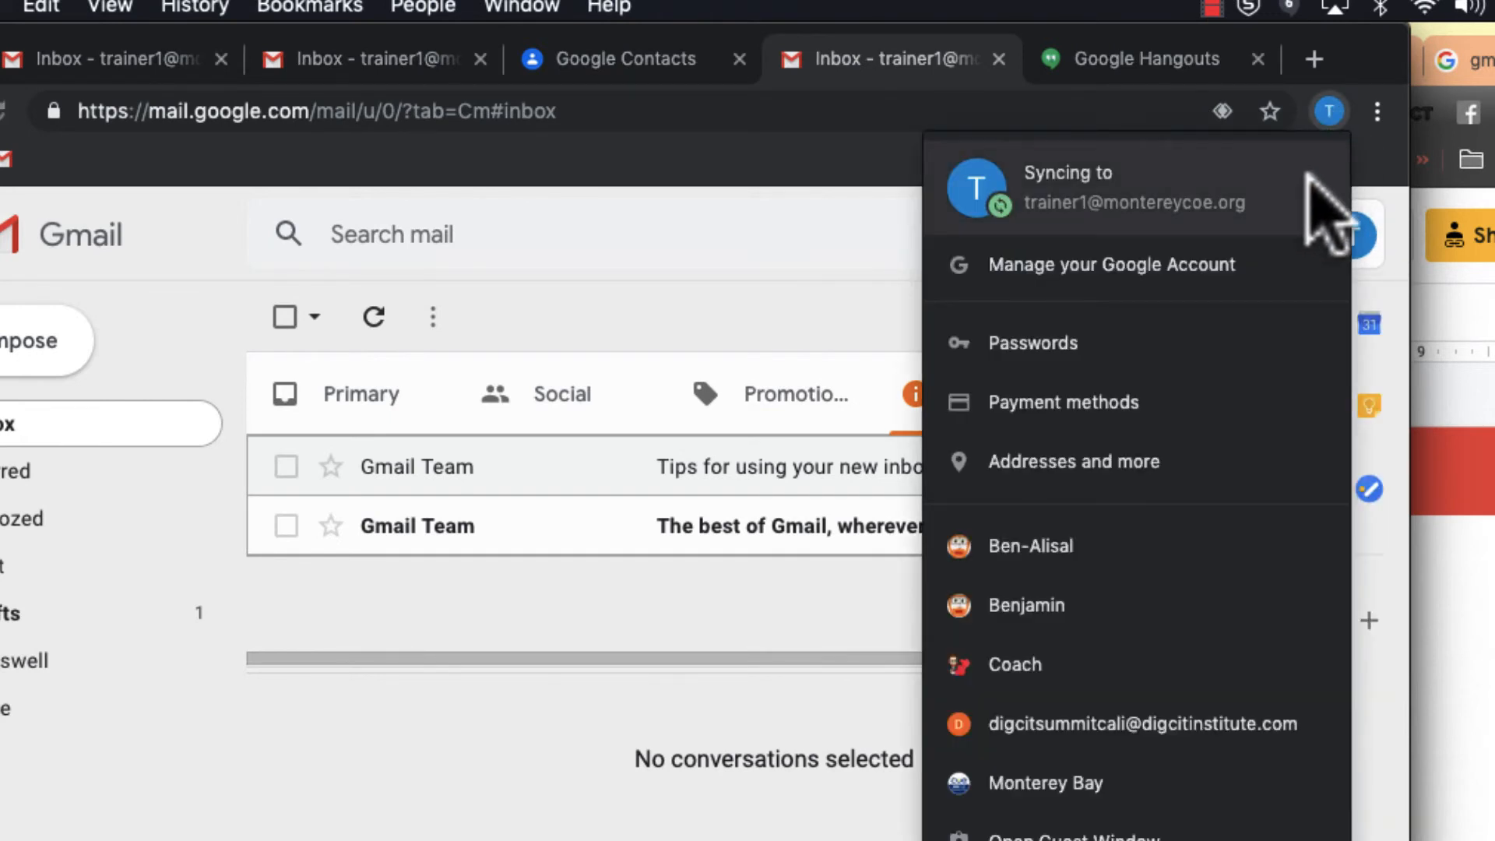
{"action": "mouse_move", "coordinate": [758, 205]}
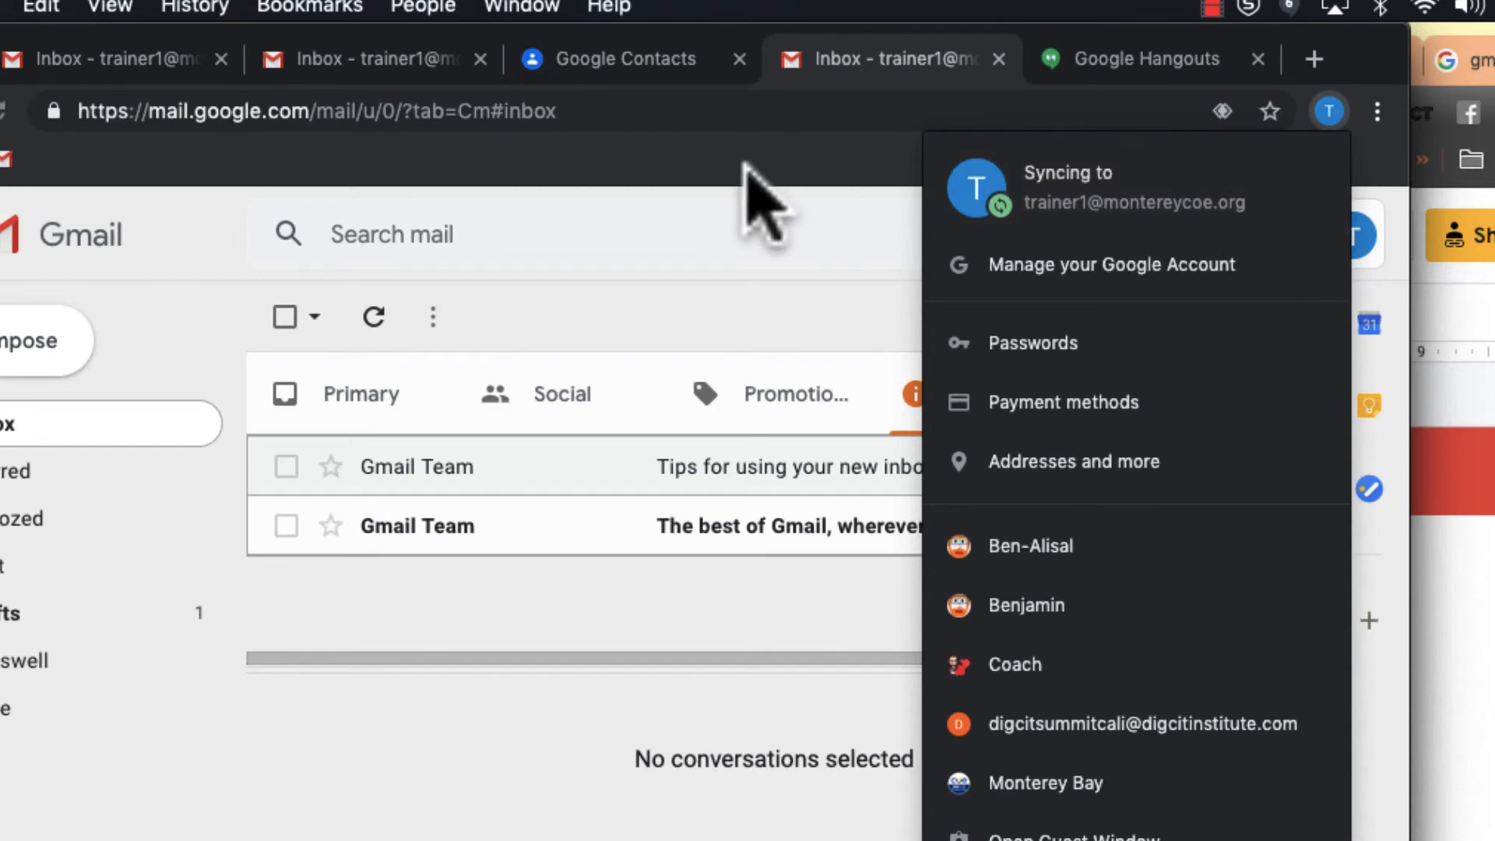
{"action": "mouse_move", "coordinate": [939, 287]}
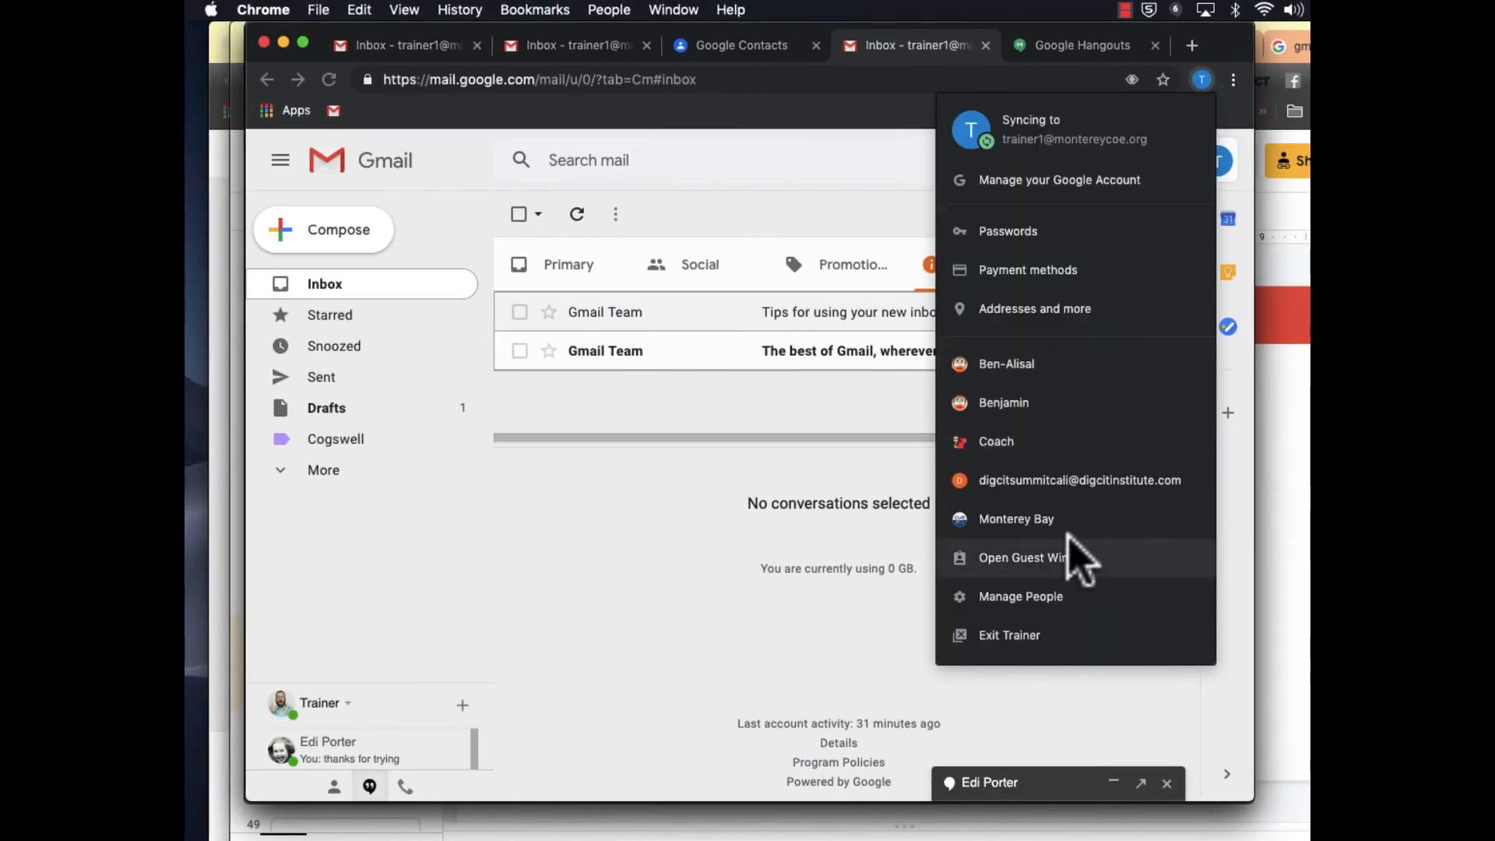
- Return to the Coach window and confirm its person menu shows sync active for its Gmail account
{"action": "left_click", "coordinate": [1202, 80]}
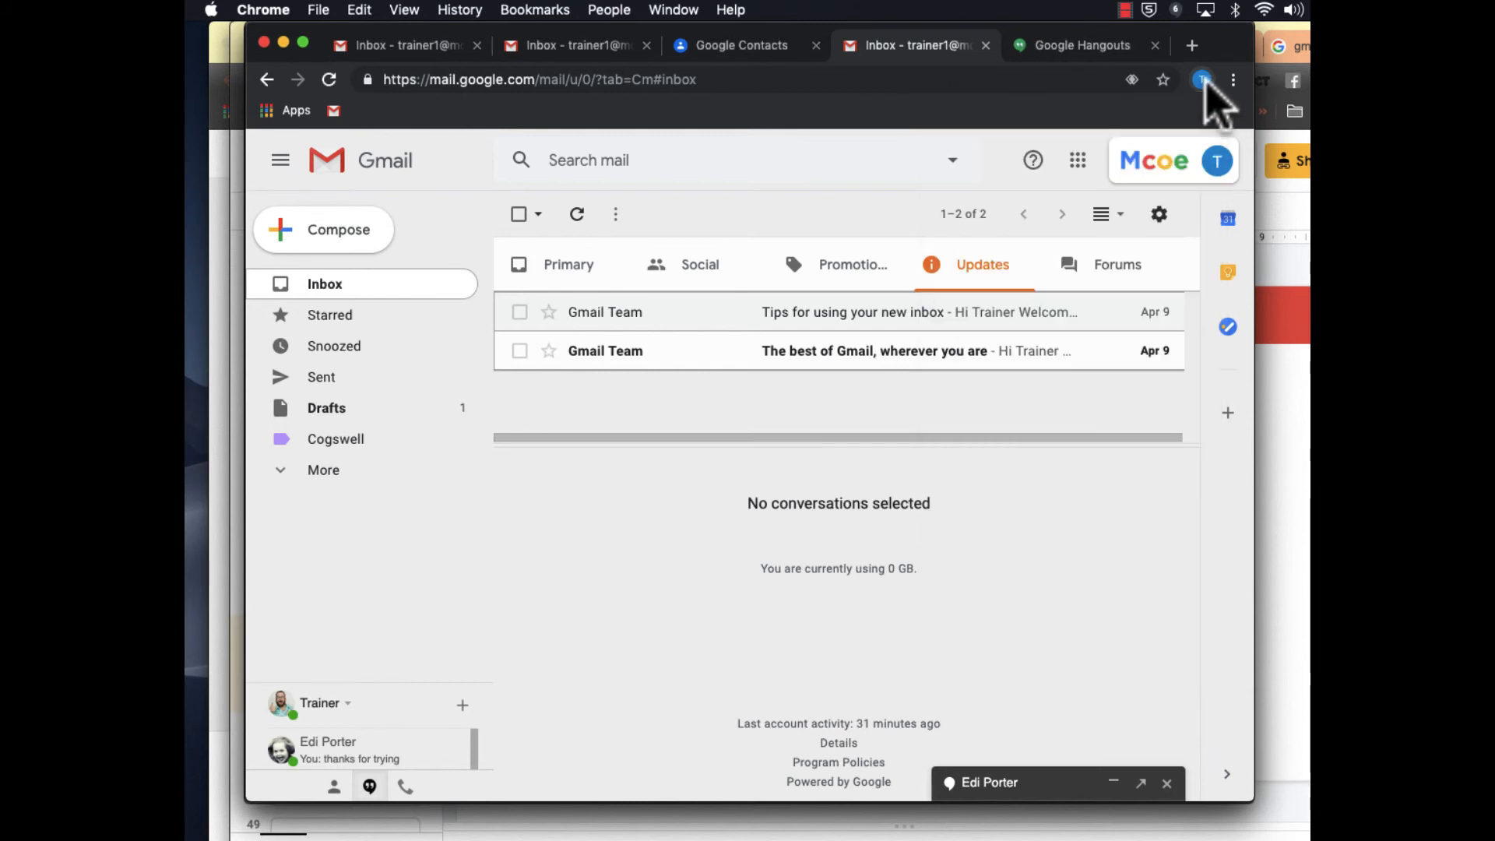
{"action": "left_click", "coordinate": [609, 11]}
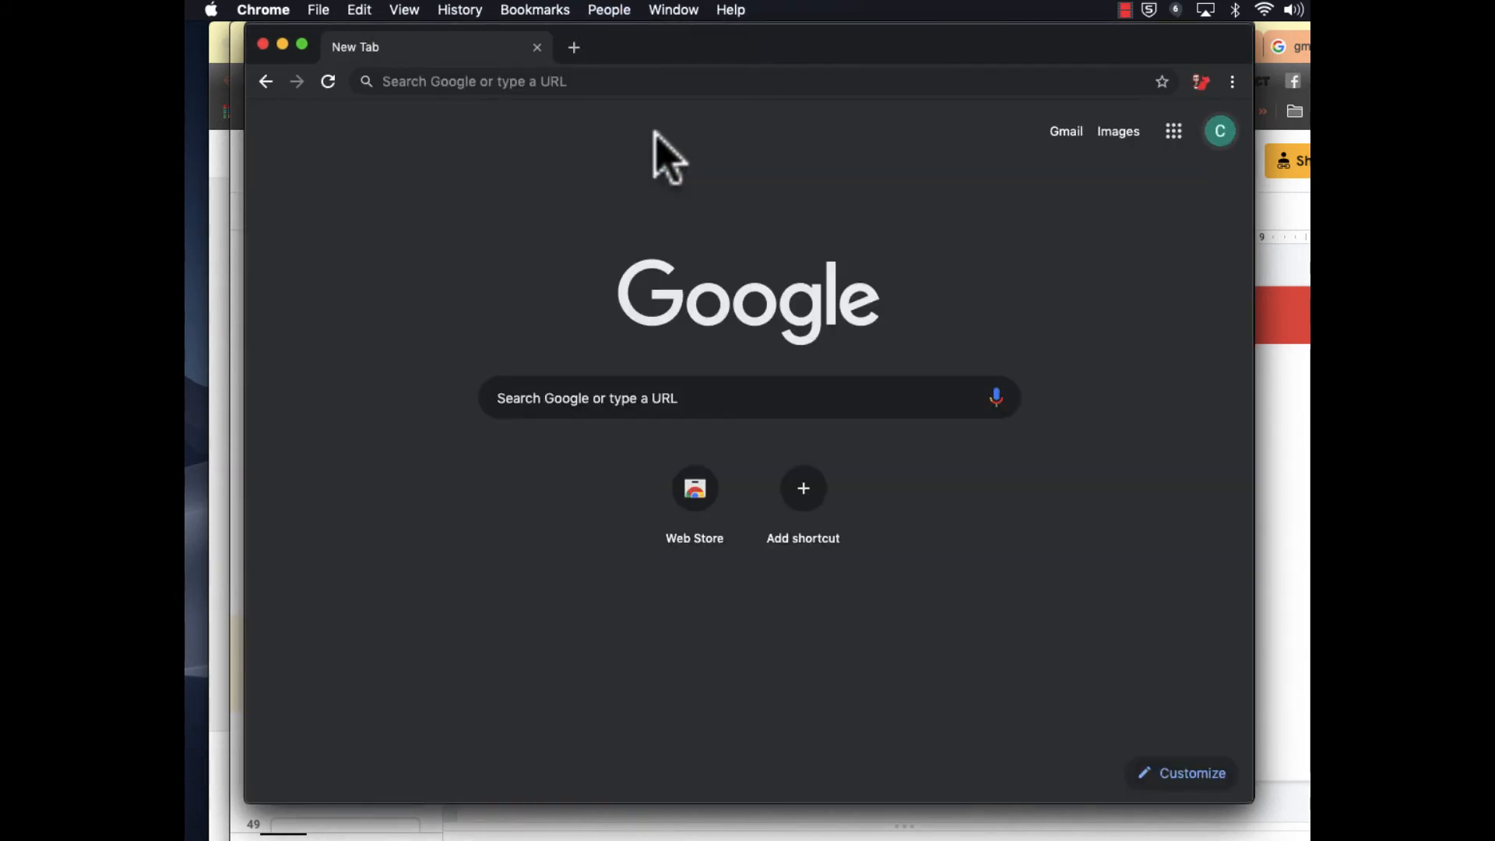
{"action": "left_click", "coordinate": [1217, 131]}
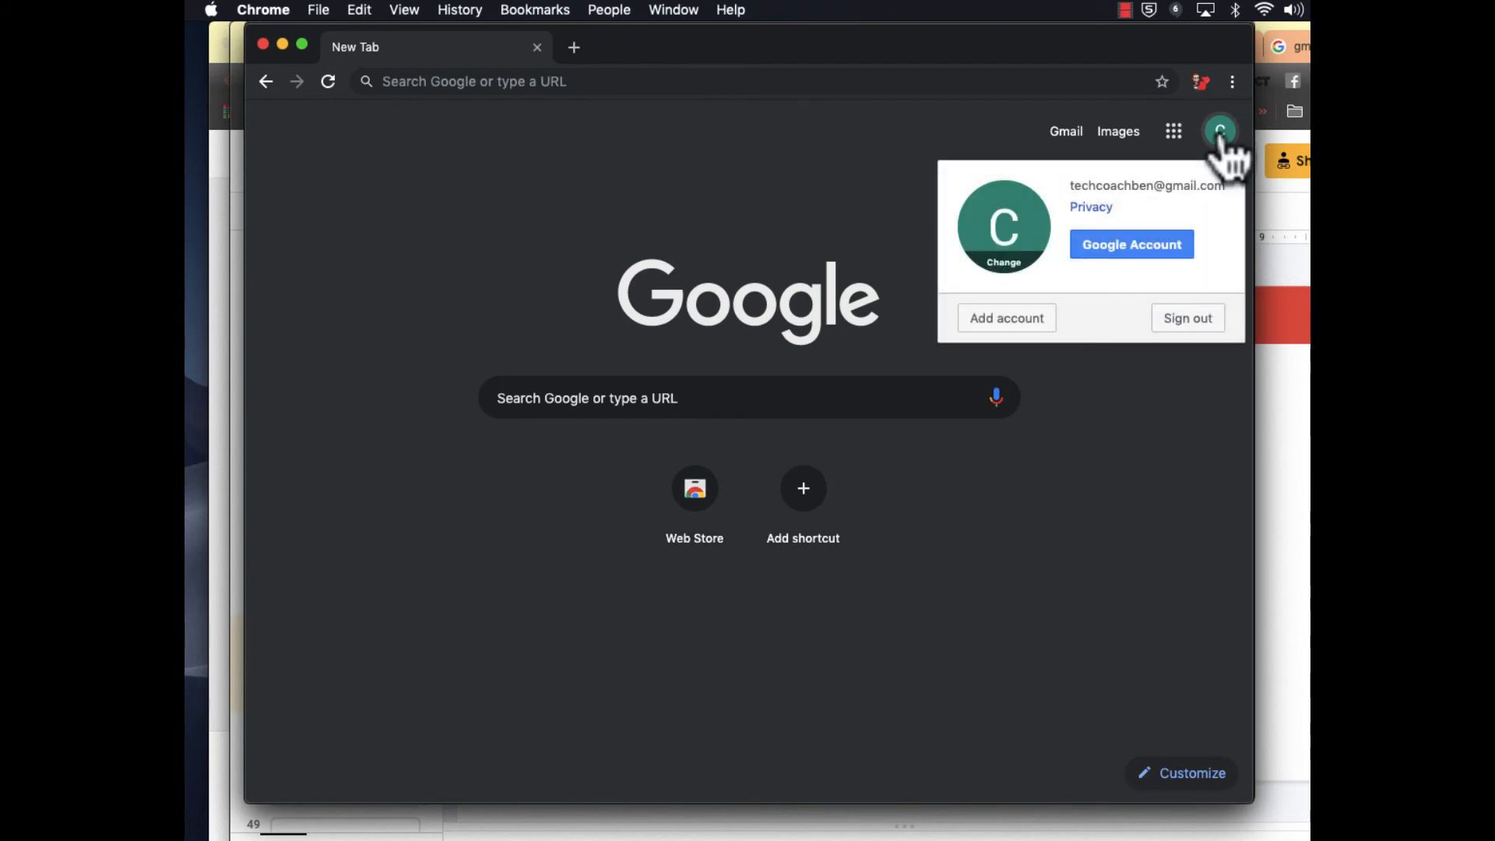
{"action": "left_click", "coordinate": [1201, 81]}
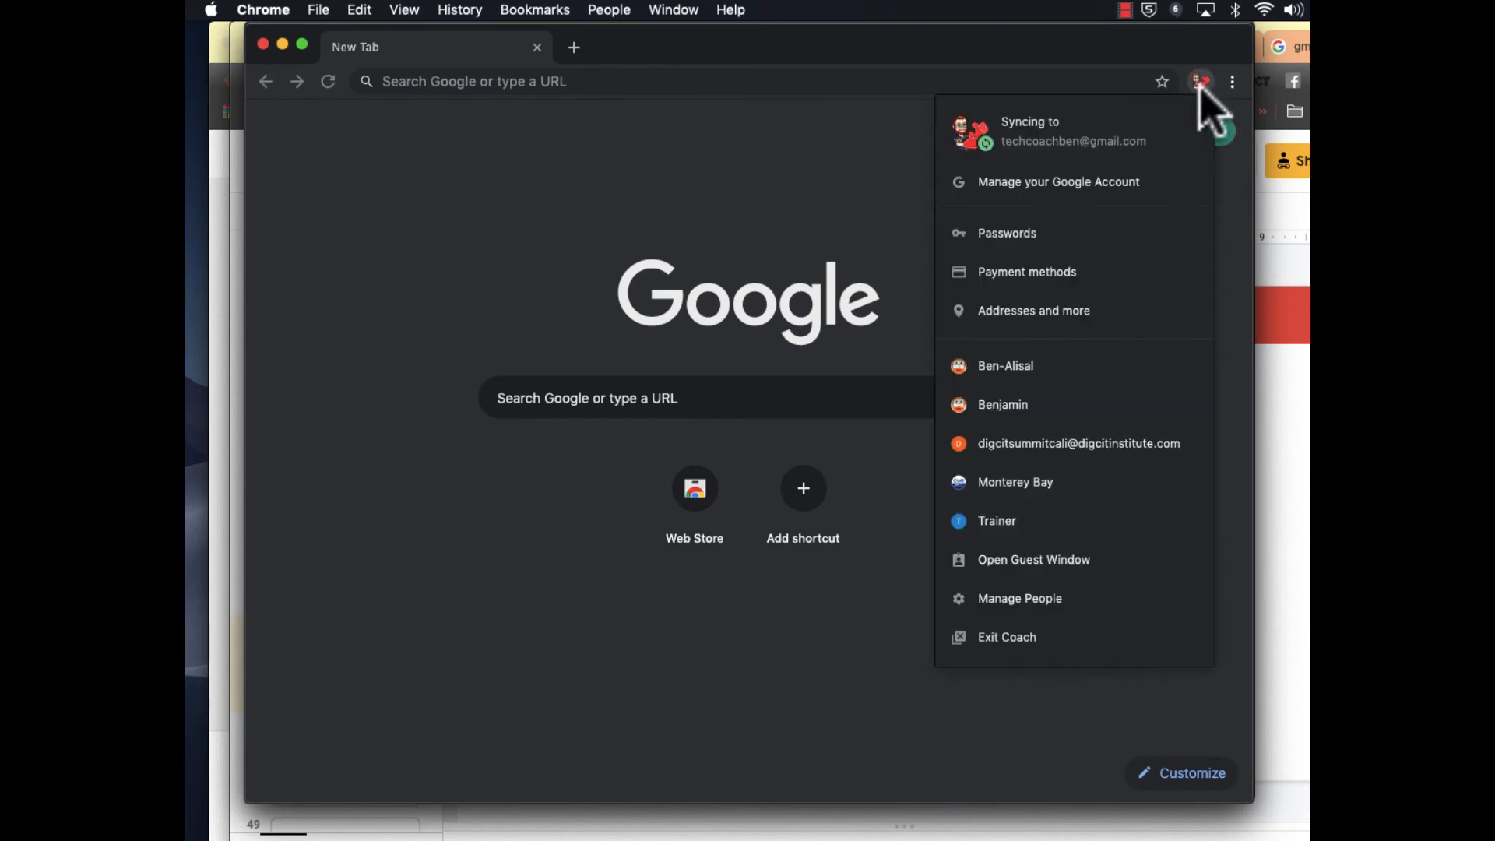